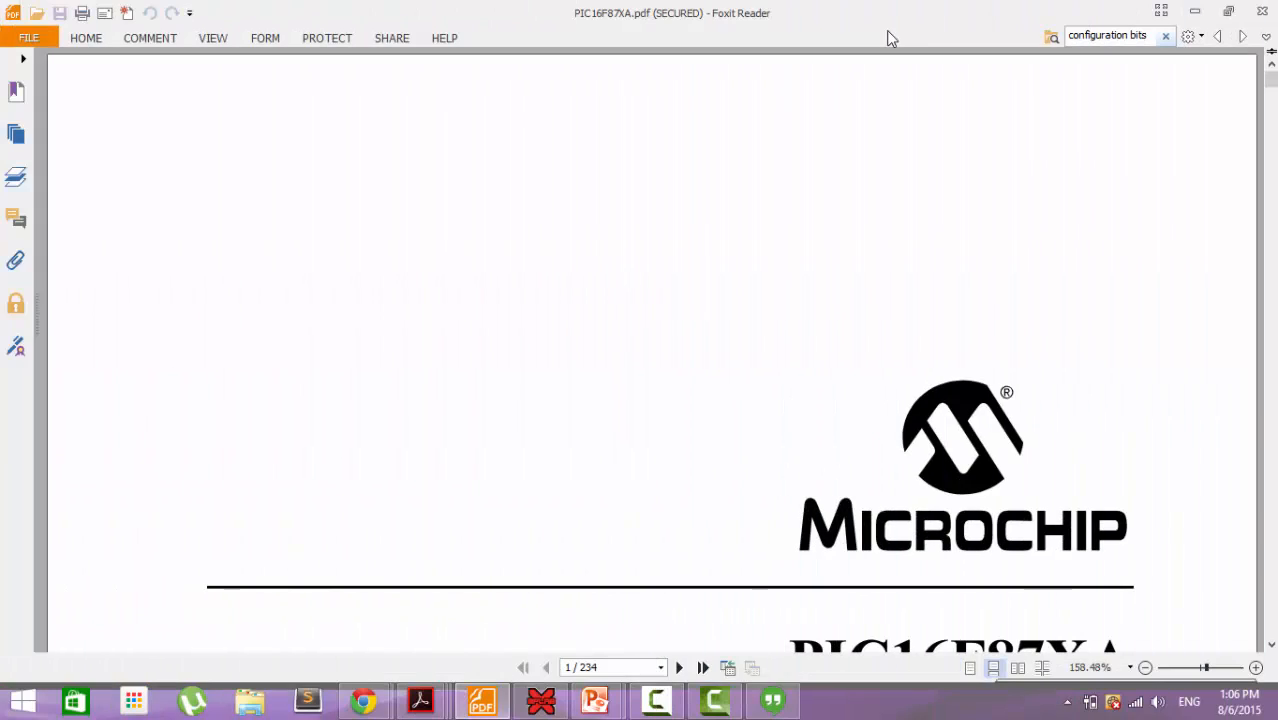
mouse_move(246, 216)
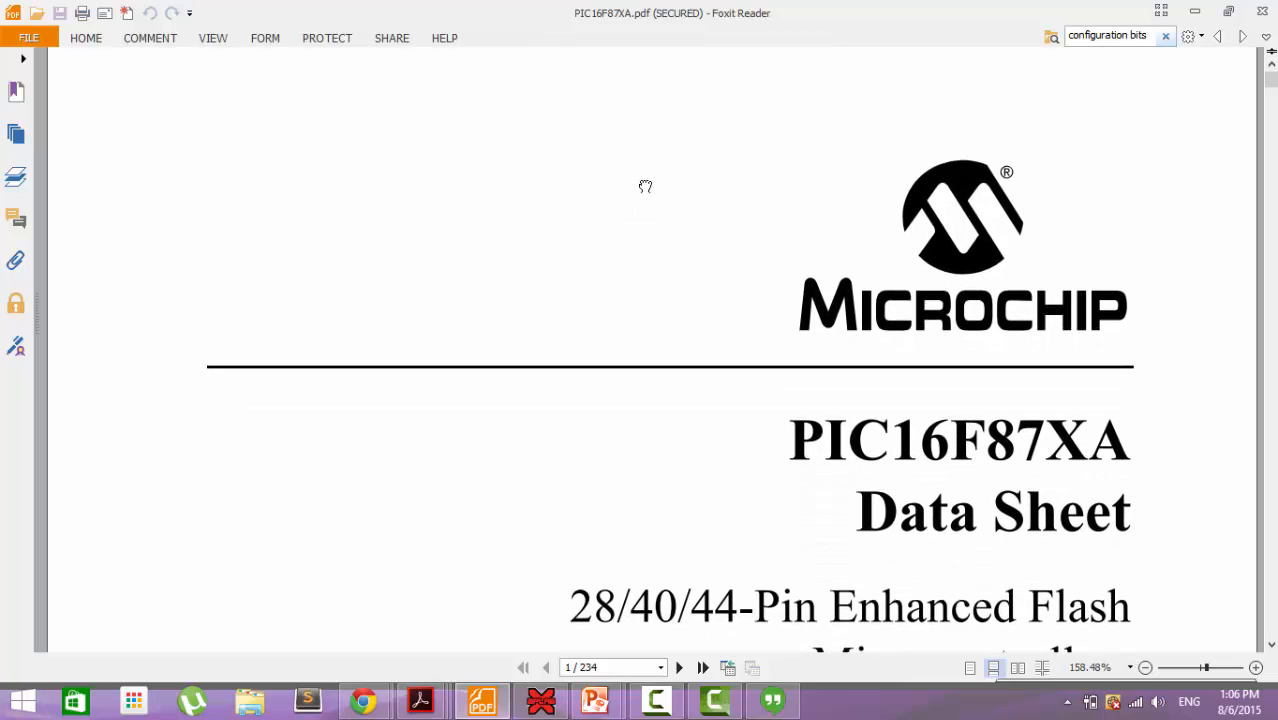
Navigate via bookmarks to 14.1 Configuration Bits under Special Features of the CPU.
scroll("down", 3)
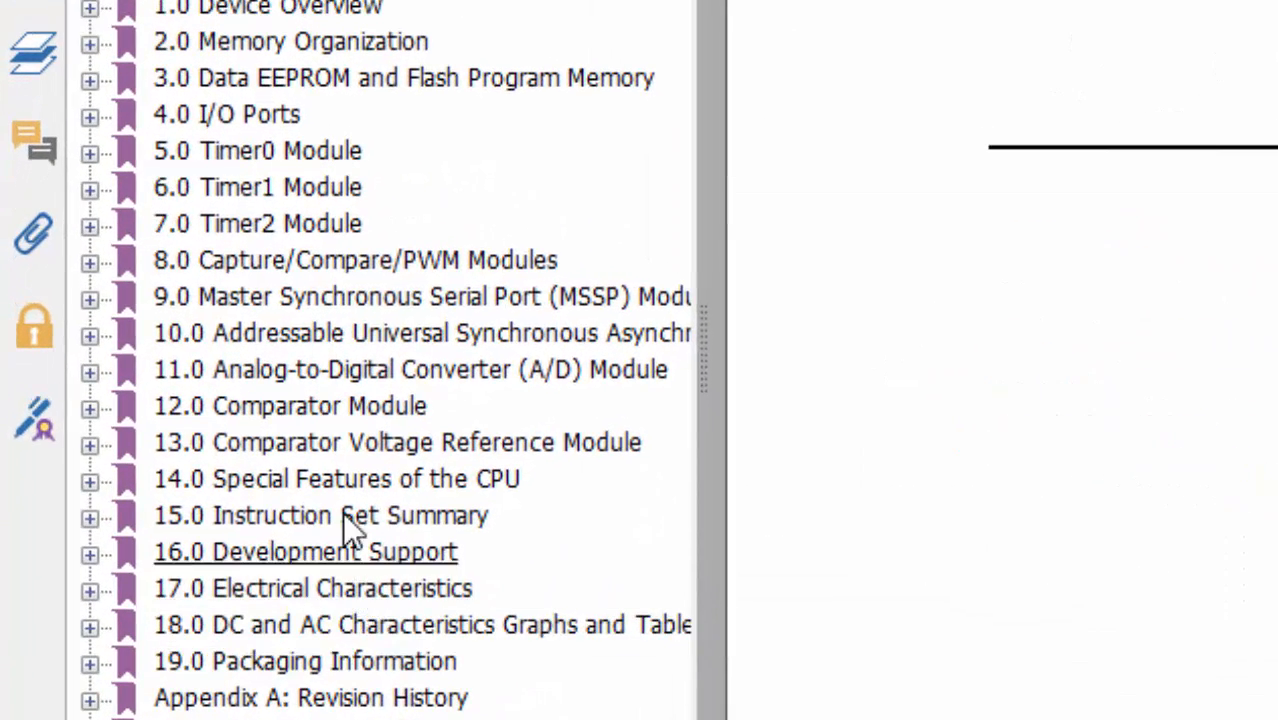
left_click(90, 478)
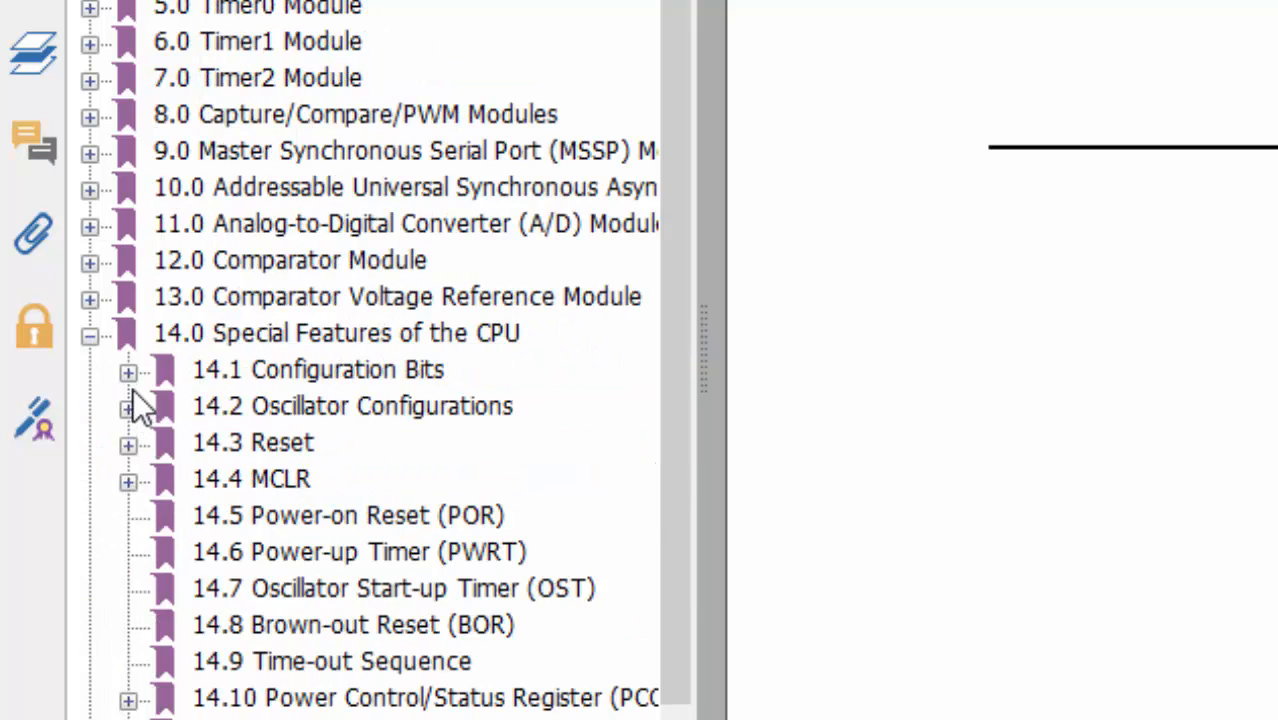
left_click(128, 372)
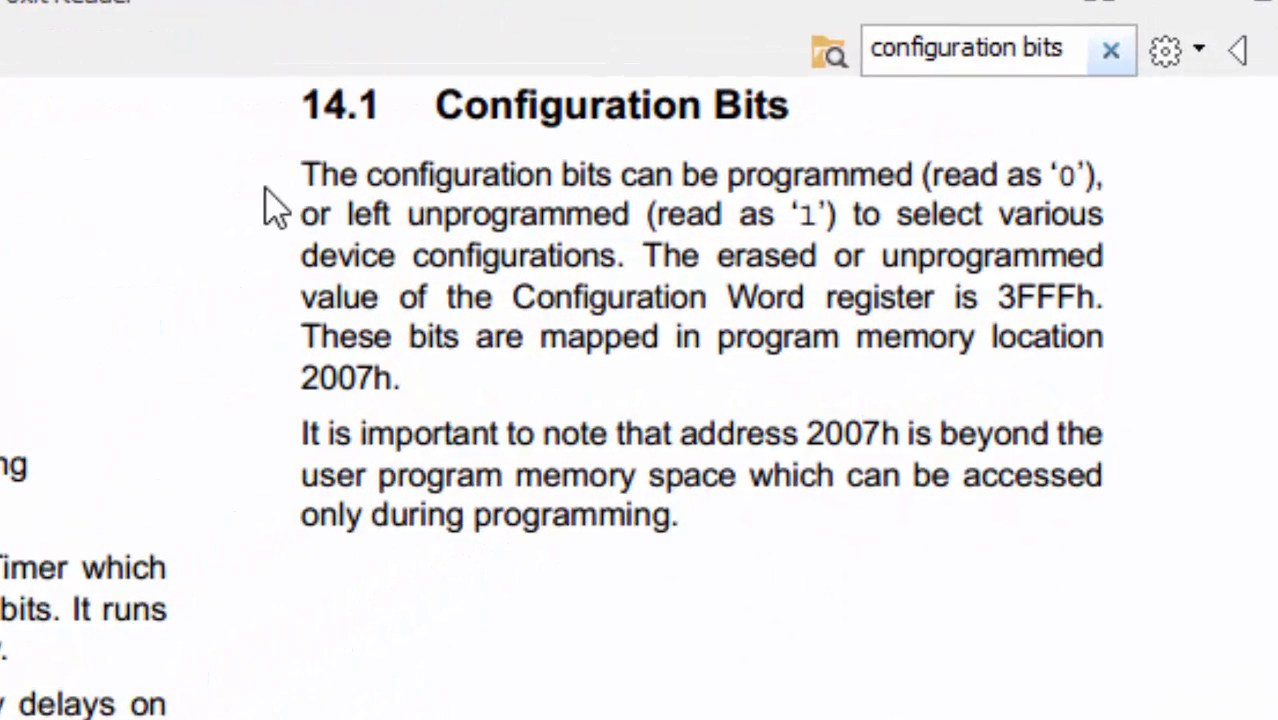
Scroll to Register 14-1, the Configuration Word at 2007h, with its CP-to-LVP bit descriptions.
scroll("down", 3)
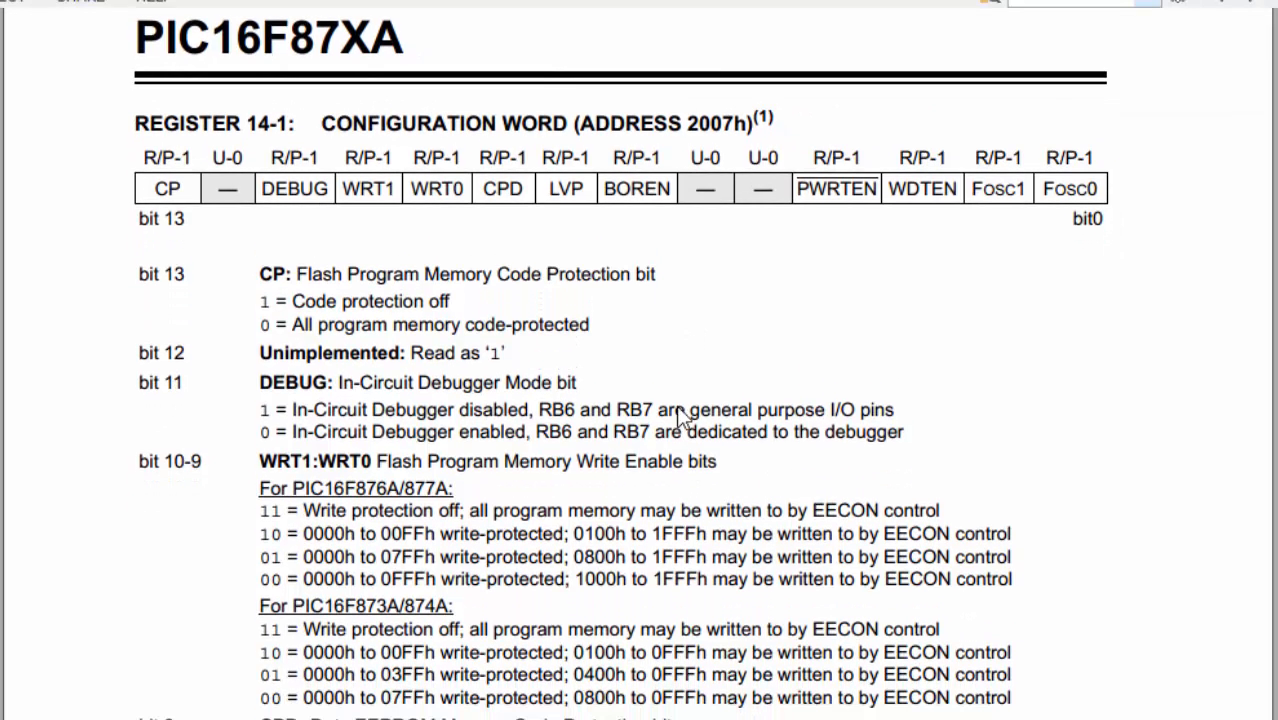
scroll("down", 3)
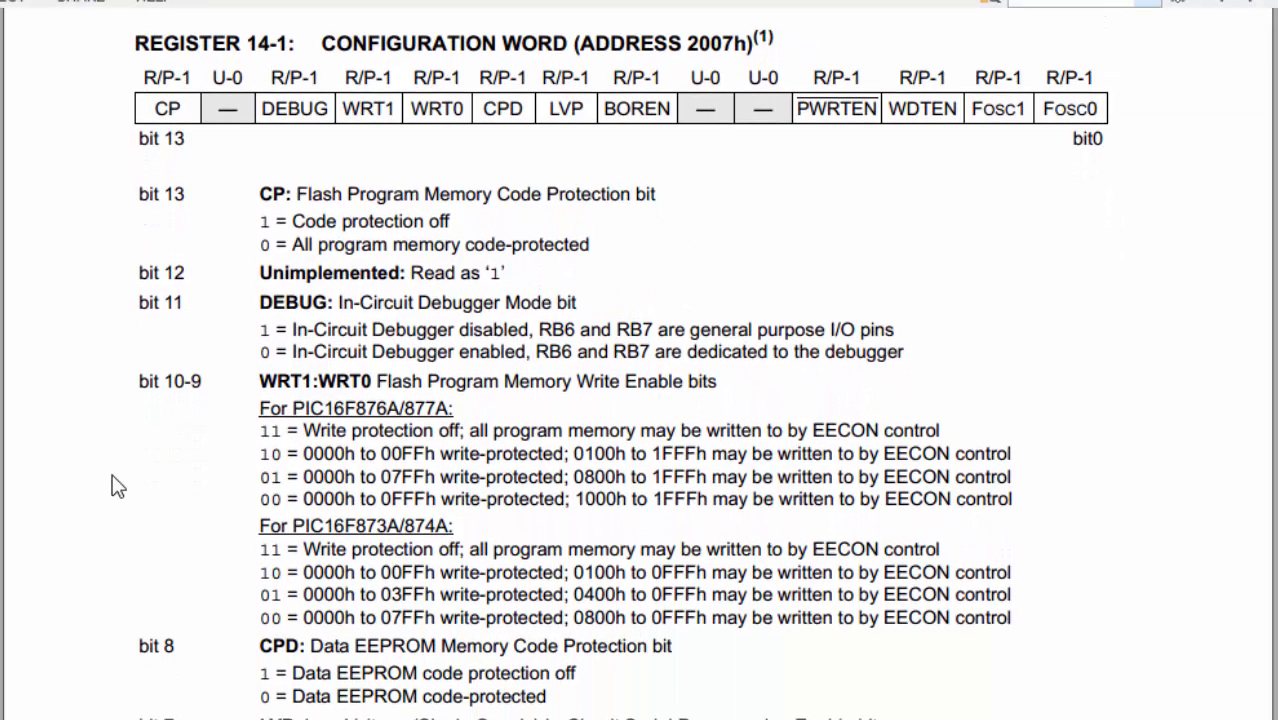
mouse_move(98, 110)
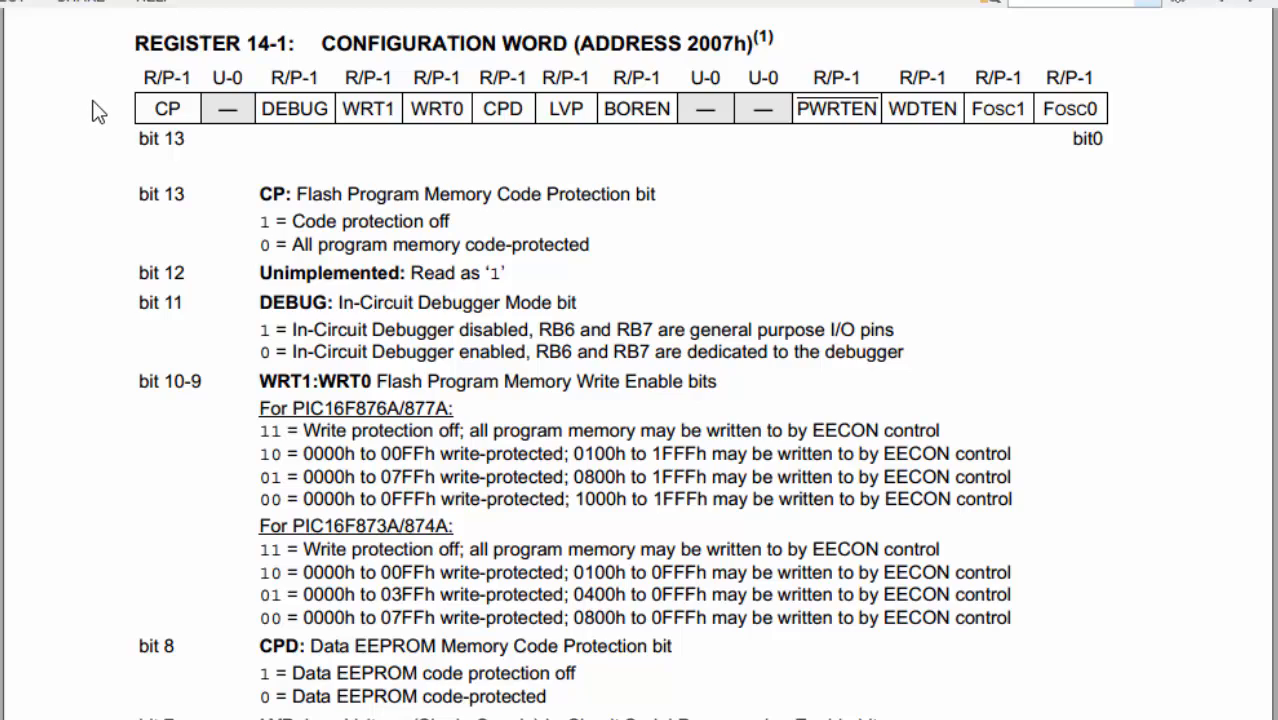
mouse_move(136, 196)
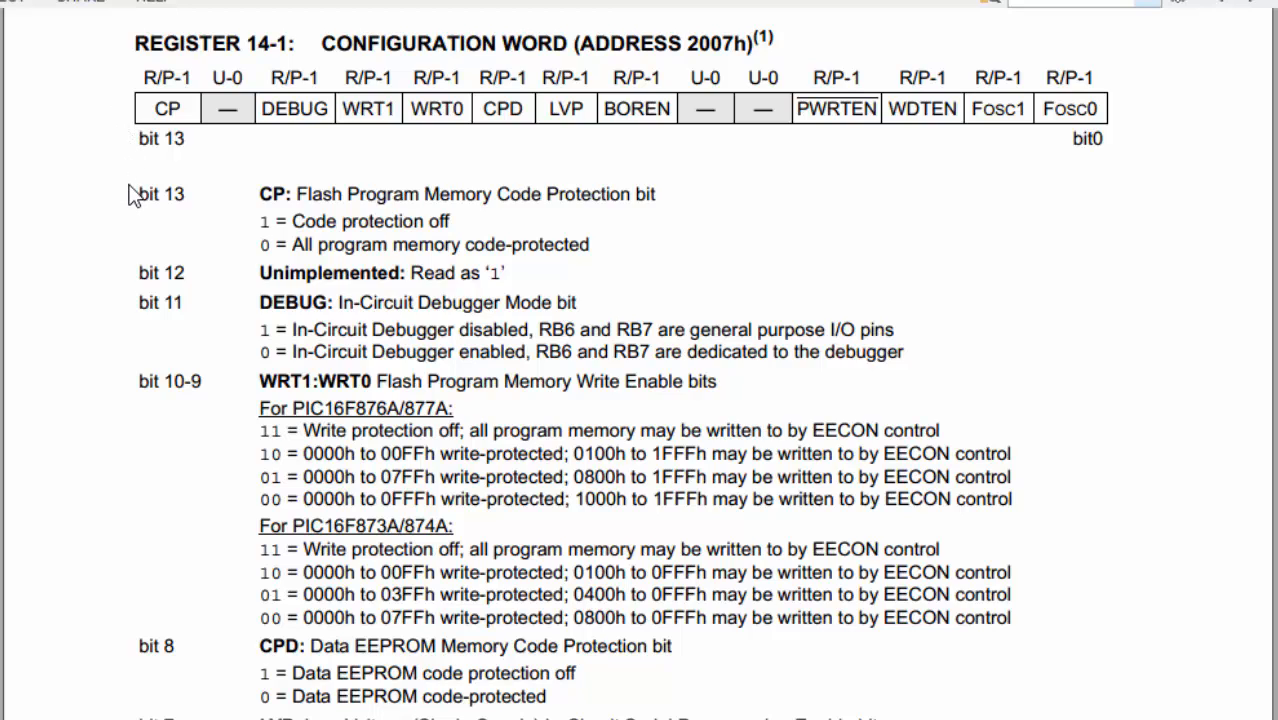
mouse_move(118, 260)
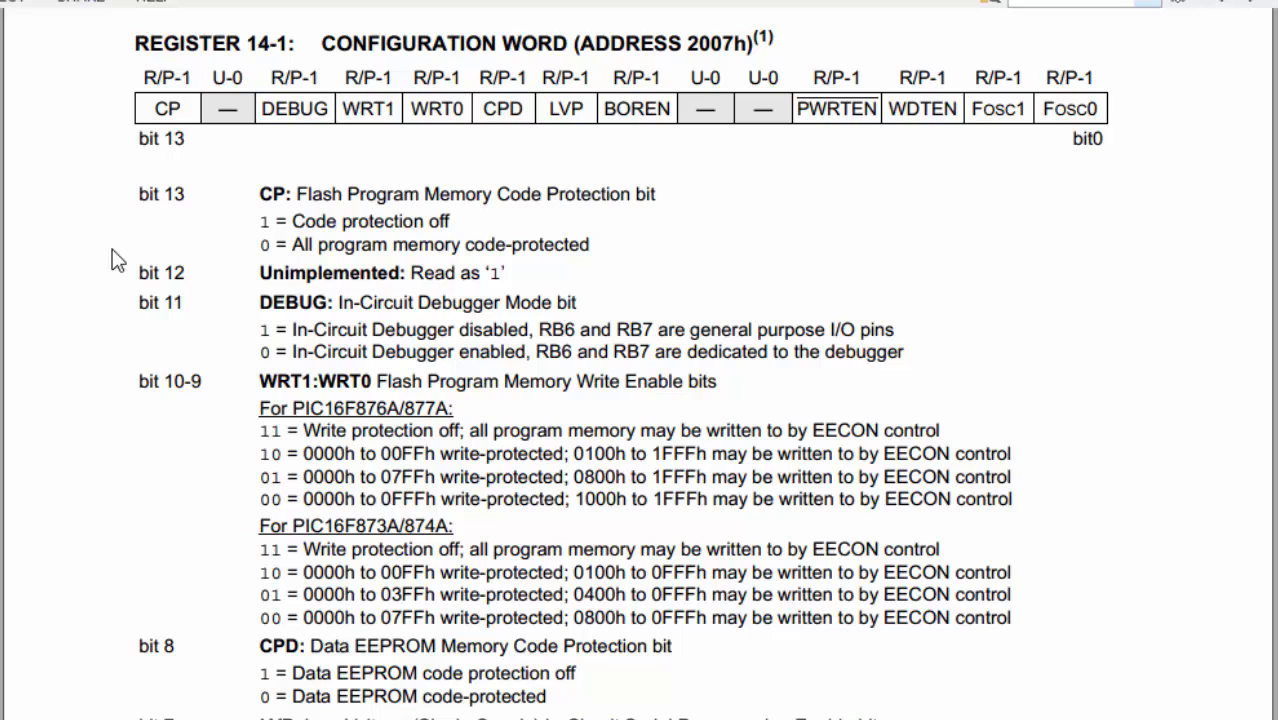
scroll("down", 3)
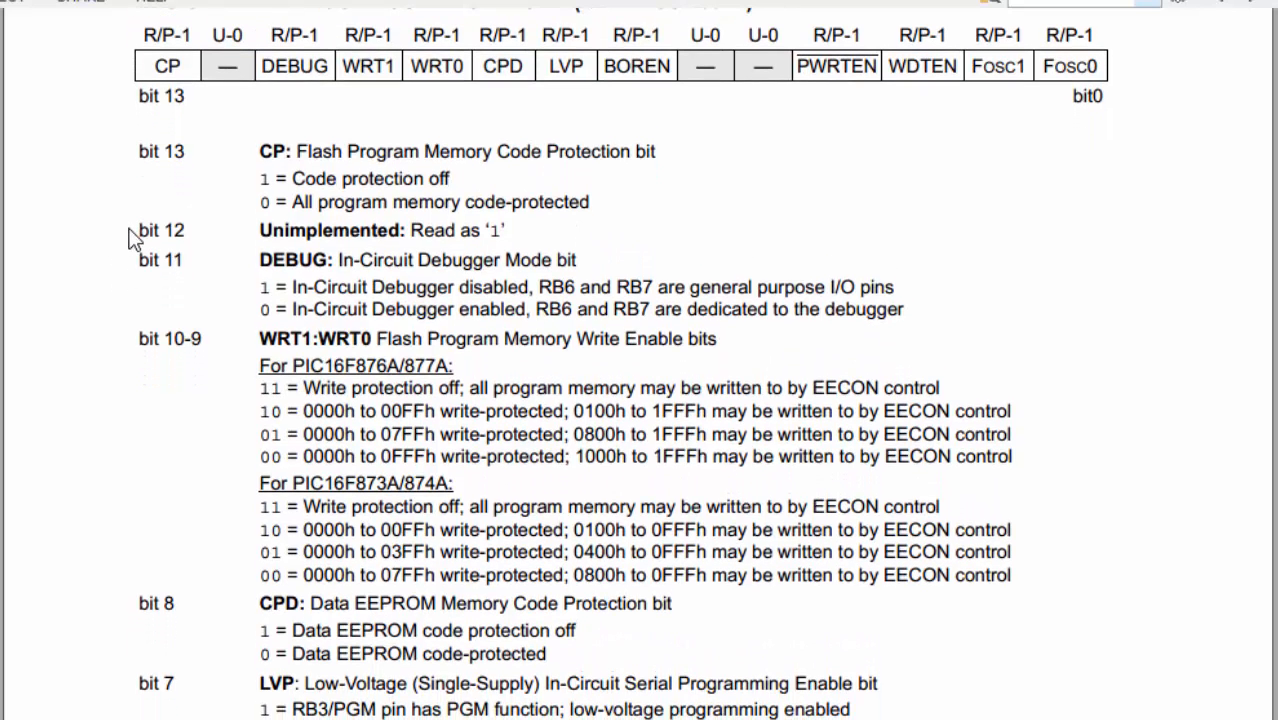
mouse_move(136, 278)
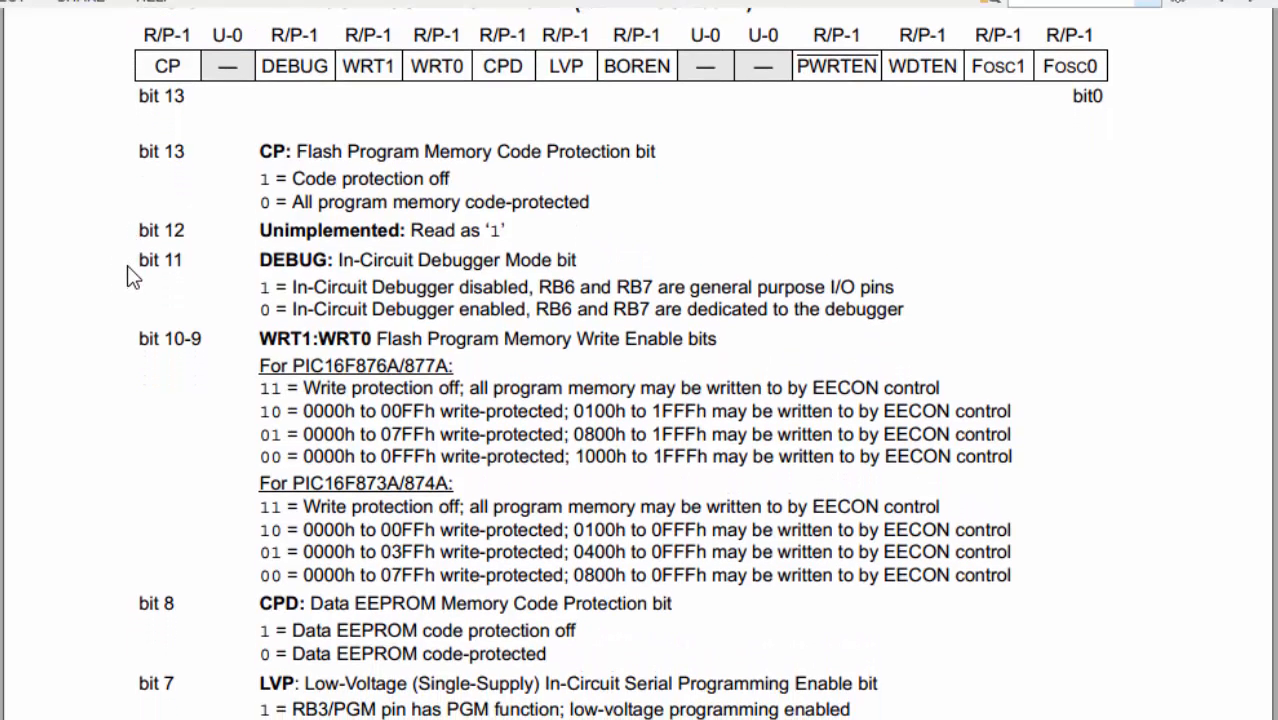
double_click(160, 260)
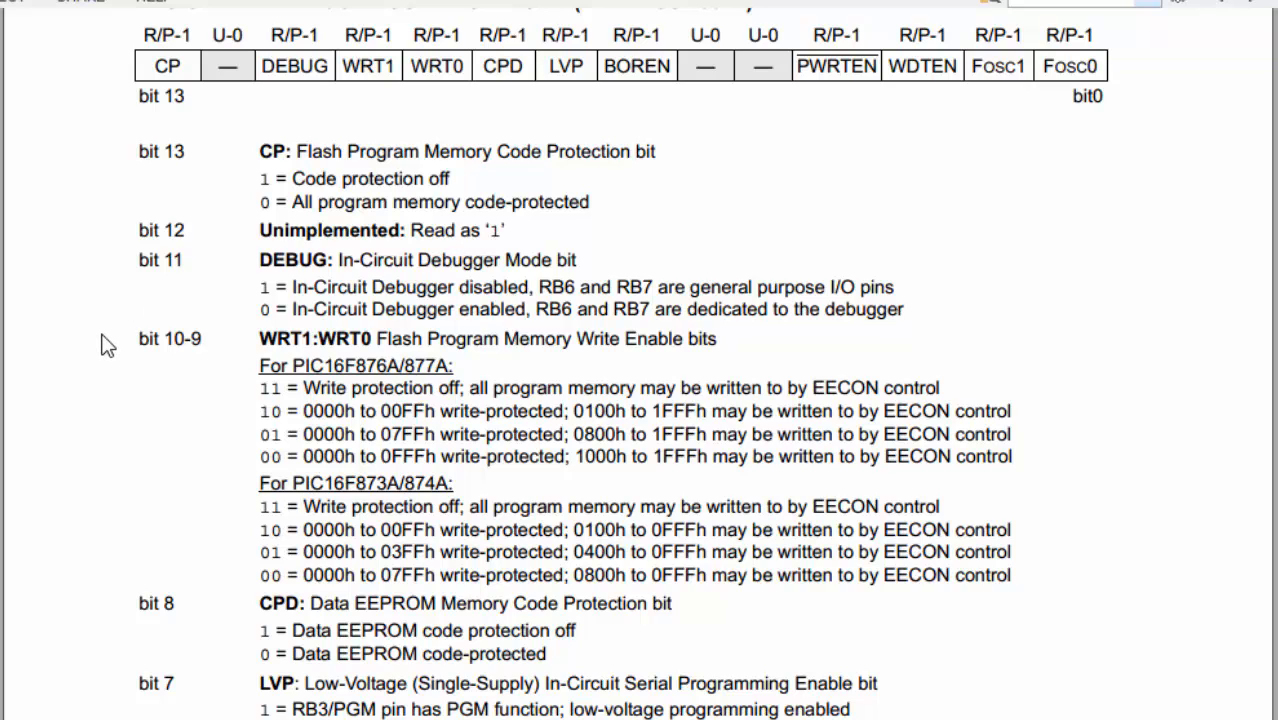
mouse_move(252, 356)
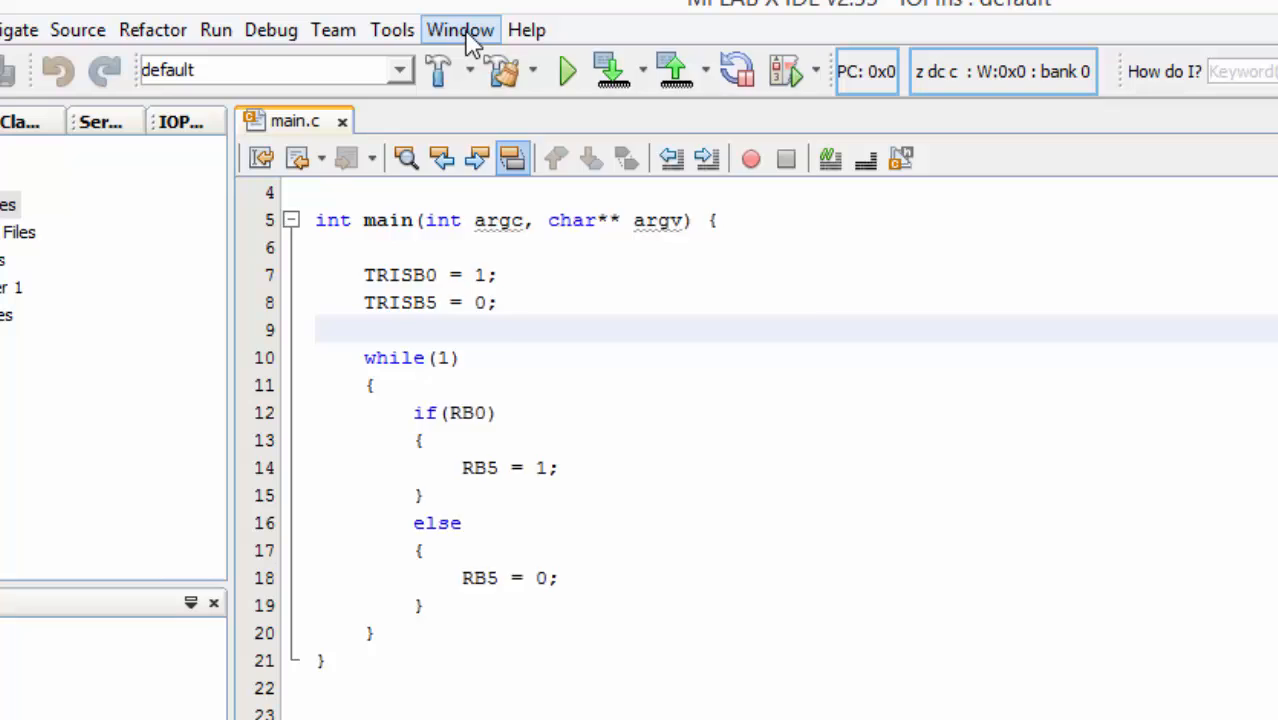
Show the Configuration Bits memory view via Window > PIC Memory Views.
left_click(460, 30)
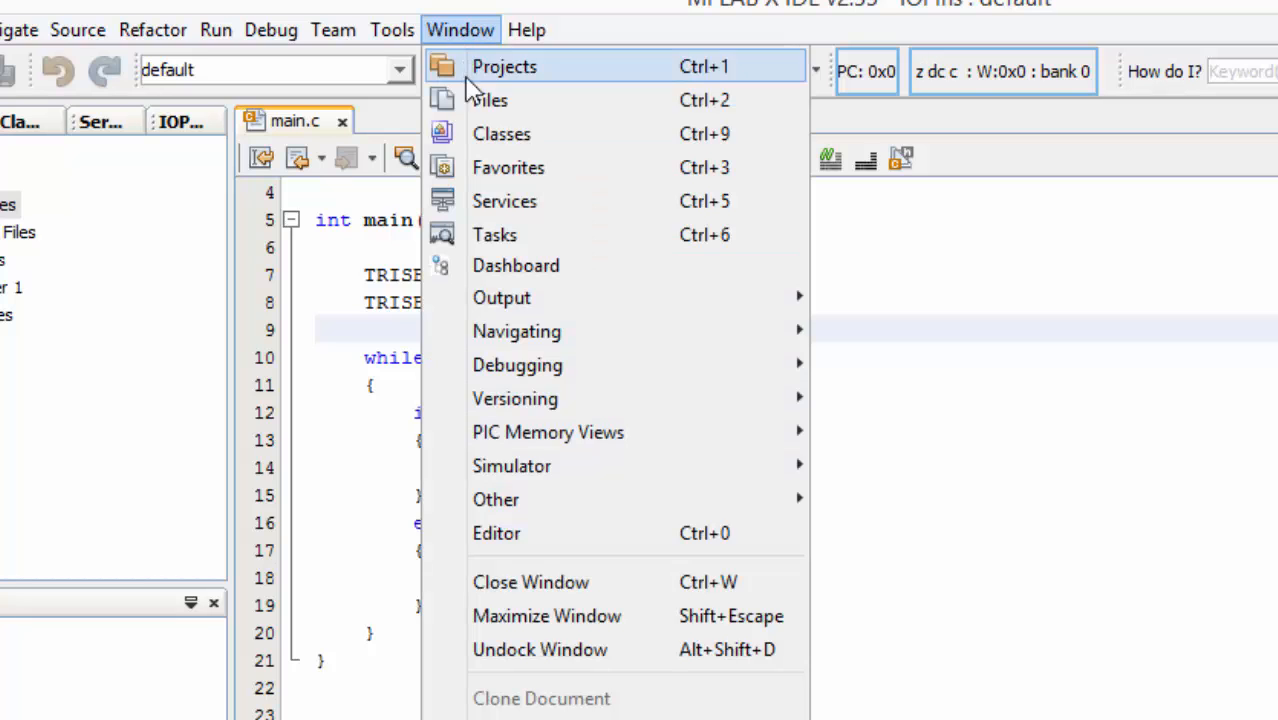
mouse_move(548, 432)
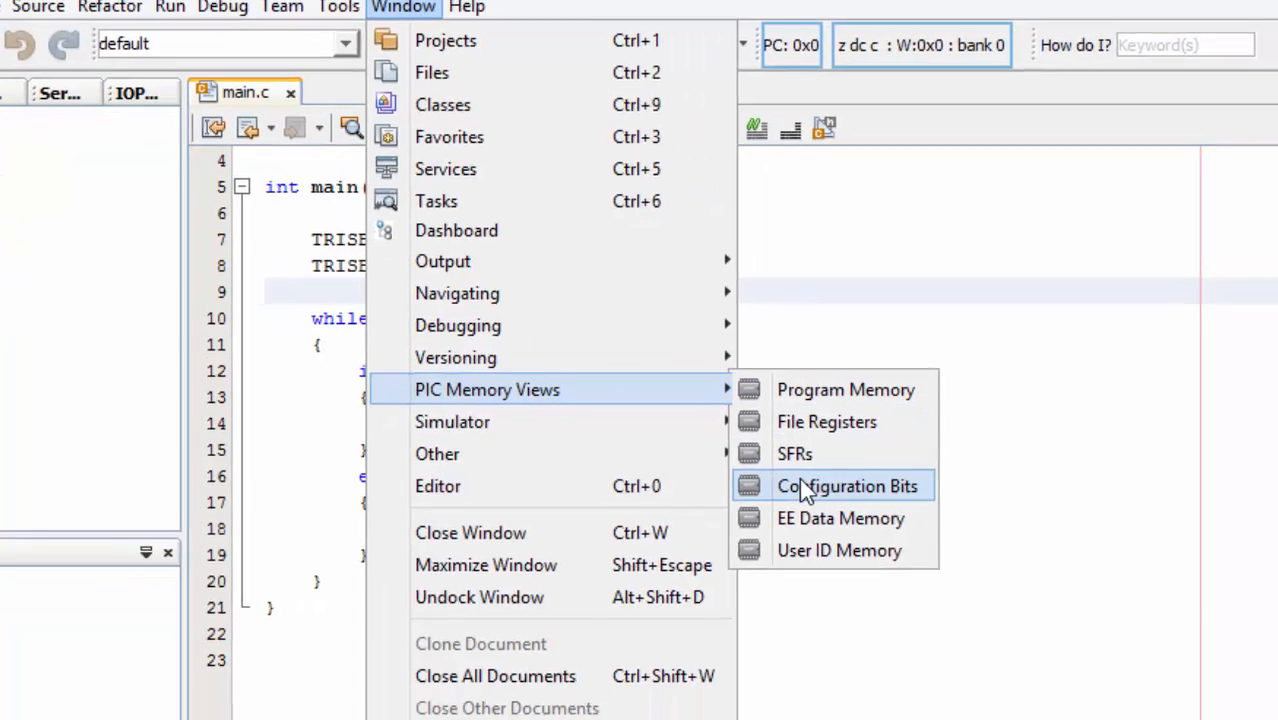
left_click(848, 486)
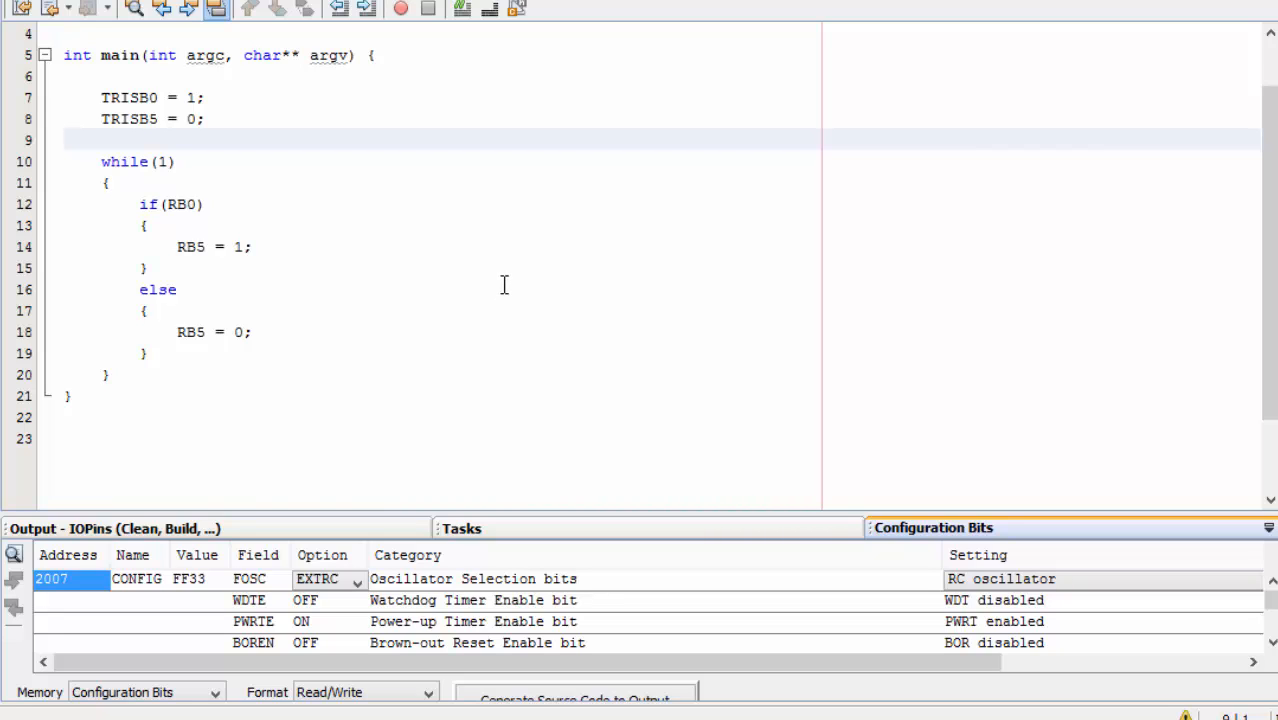
mouse_move(628, 488)
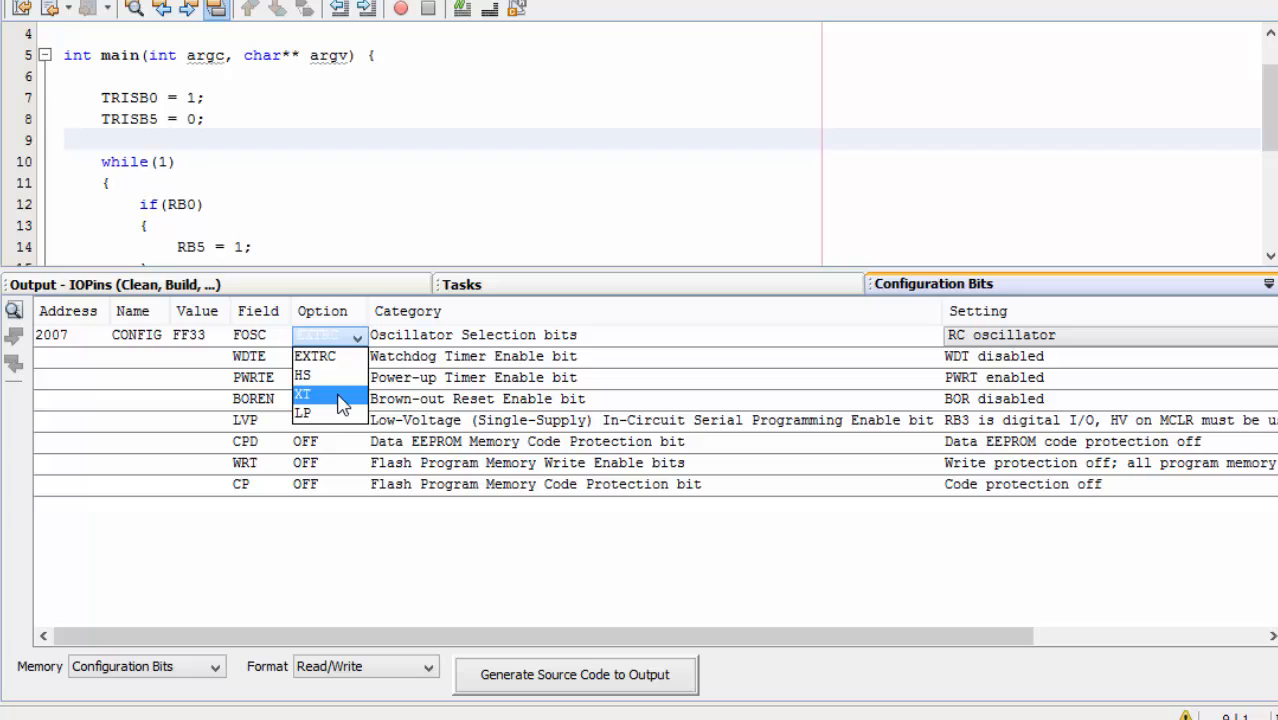
Set FOSC to XT and change WDTE to enabled in the Configuration Bits panel.
left_click(304, 392)
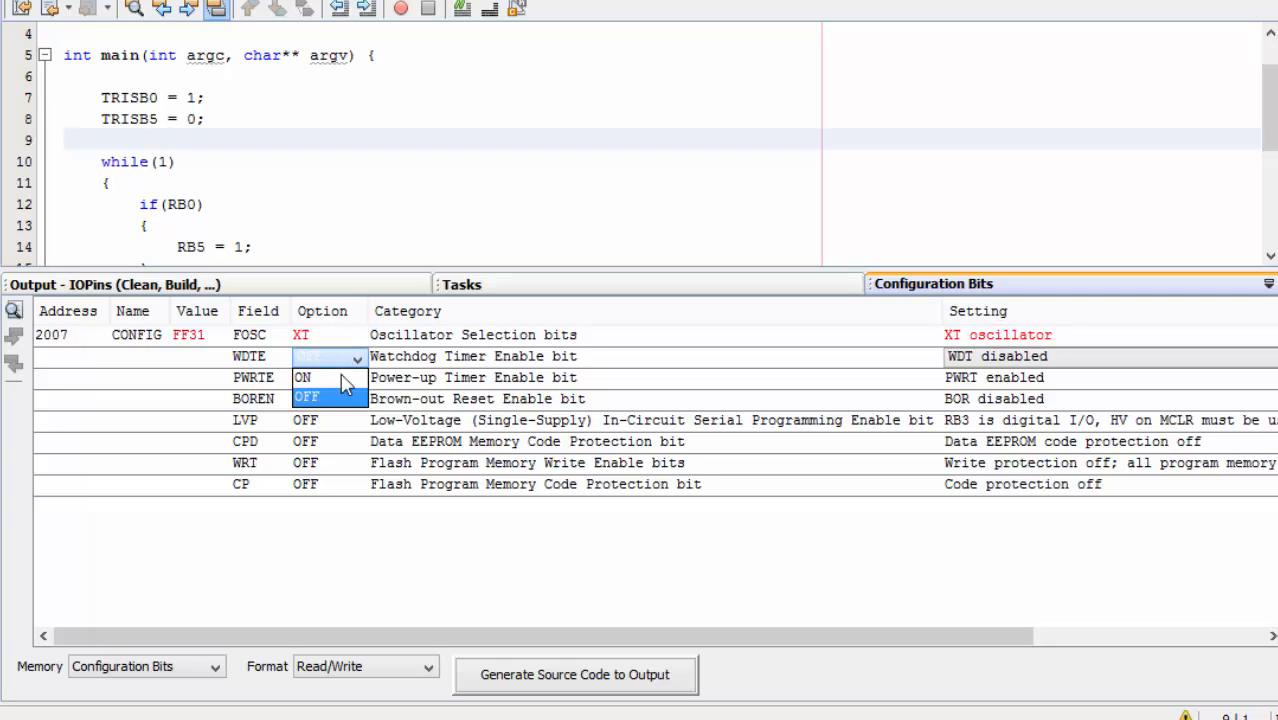
left_click(324, 356)
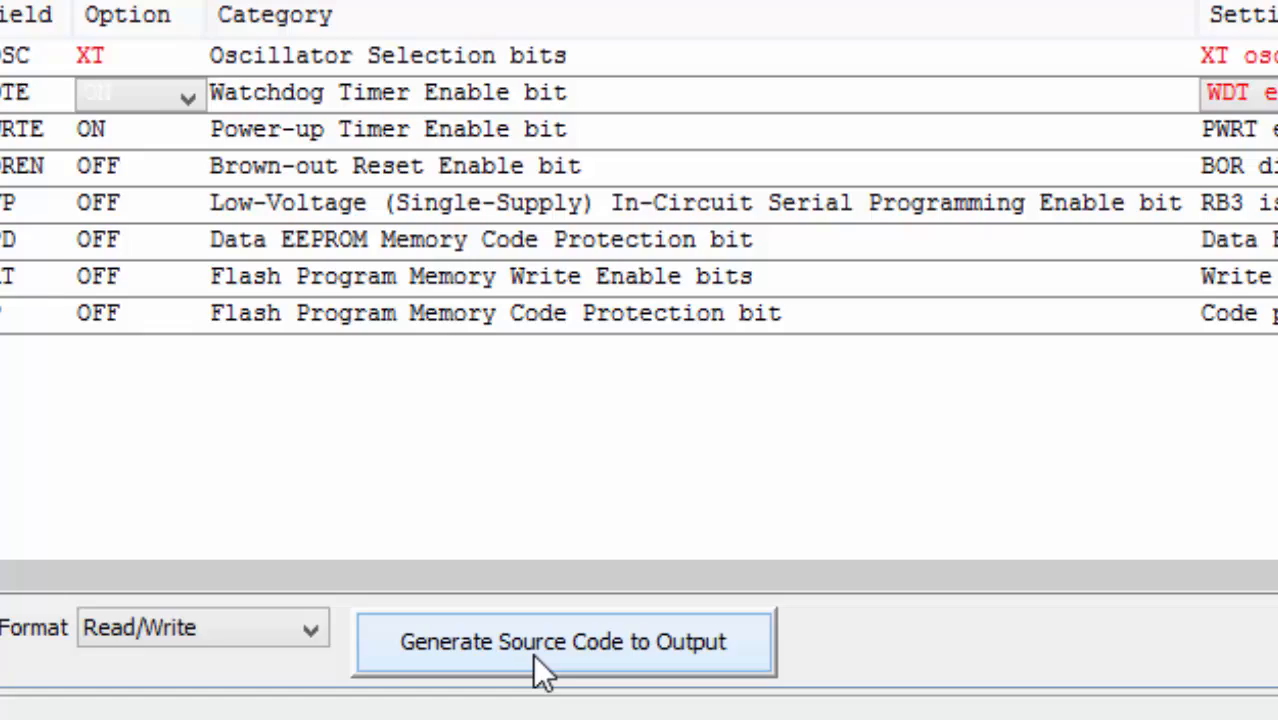
Generate the pragma config source and save it as configurationbits.h in IOPins.X.
left_click(564, 640)
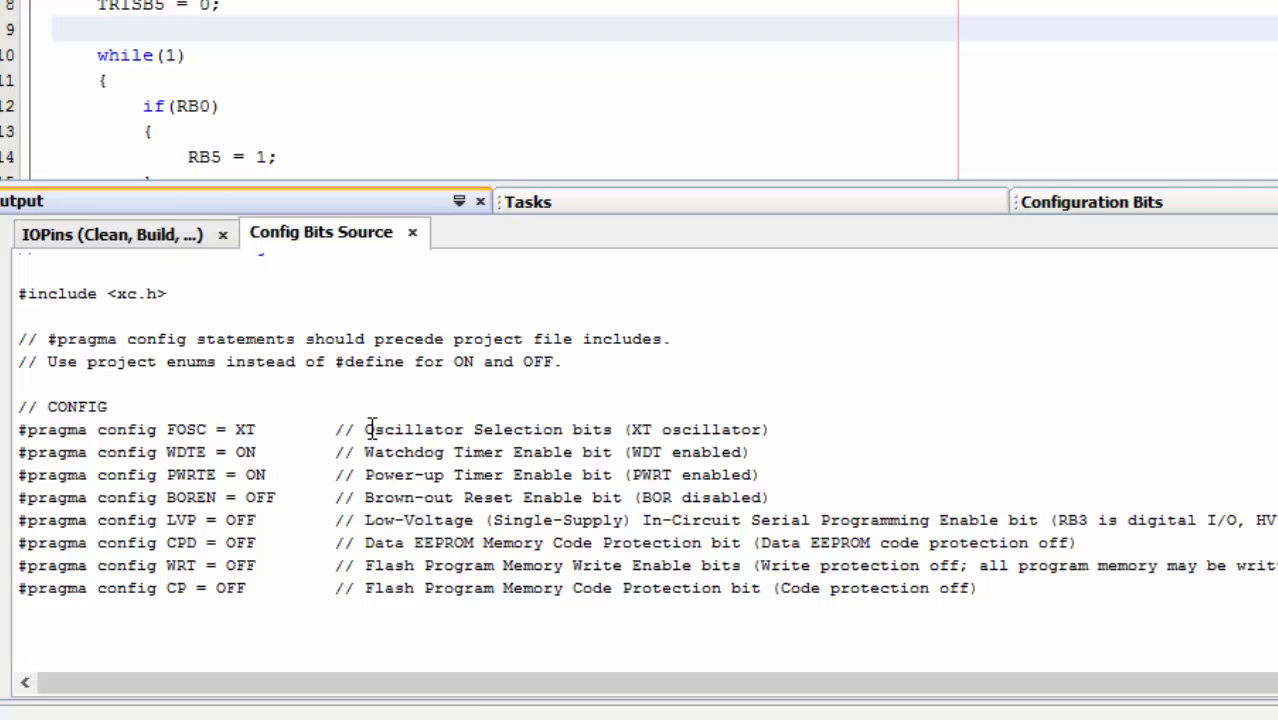
right_click(372, 430)
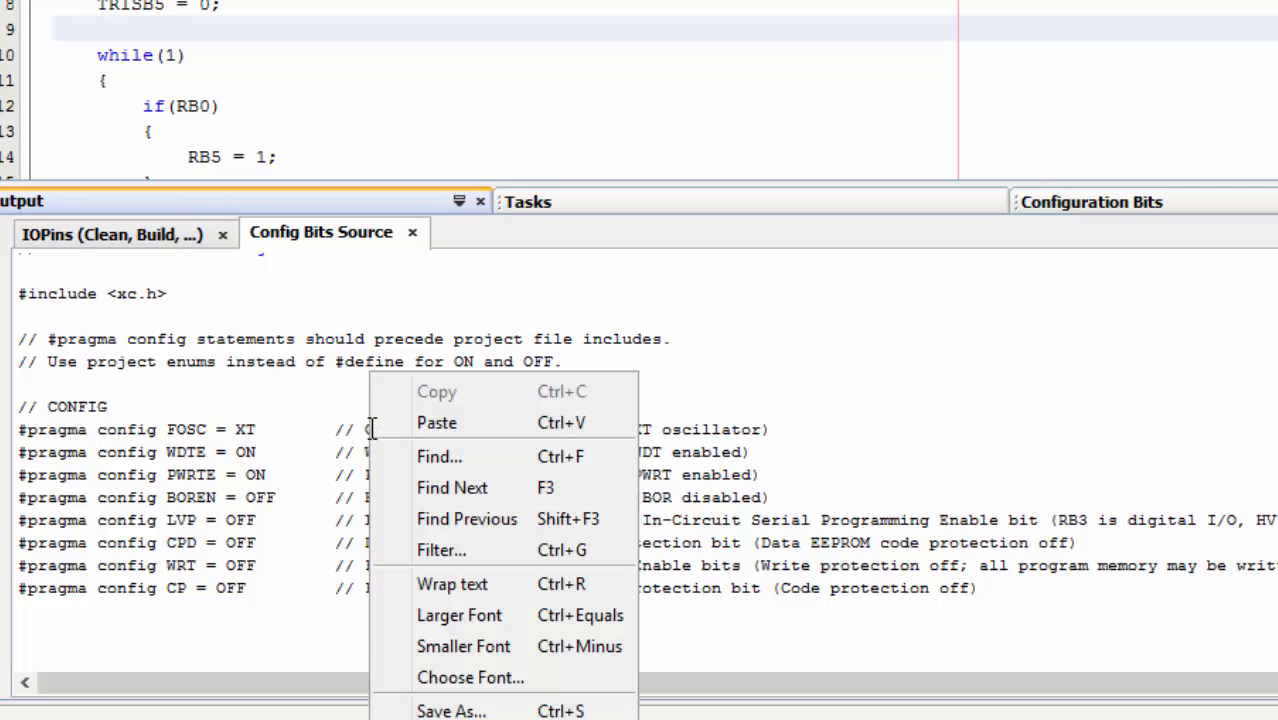
mouse_move(460, 710)
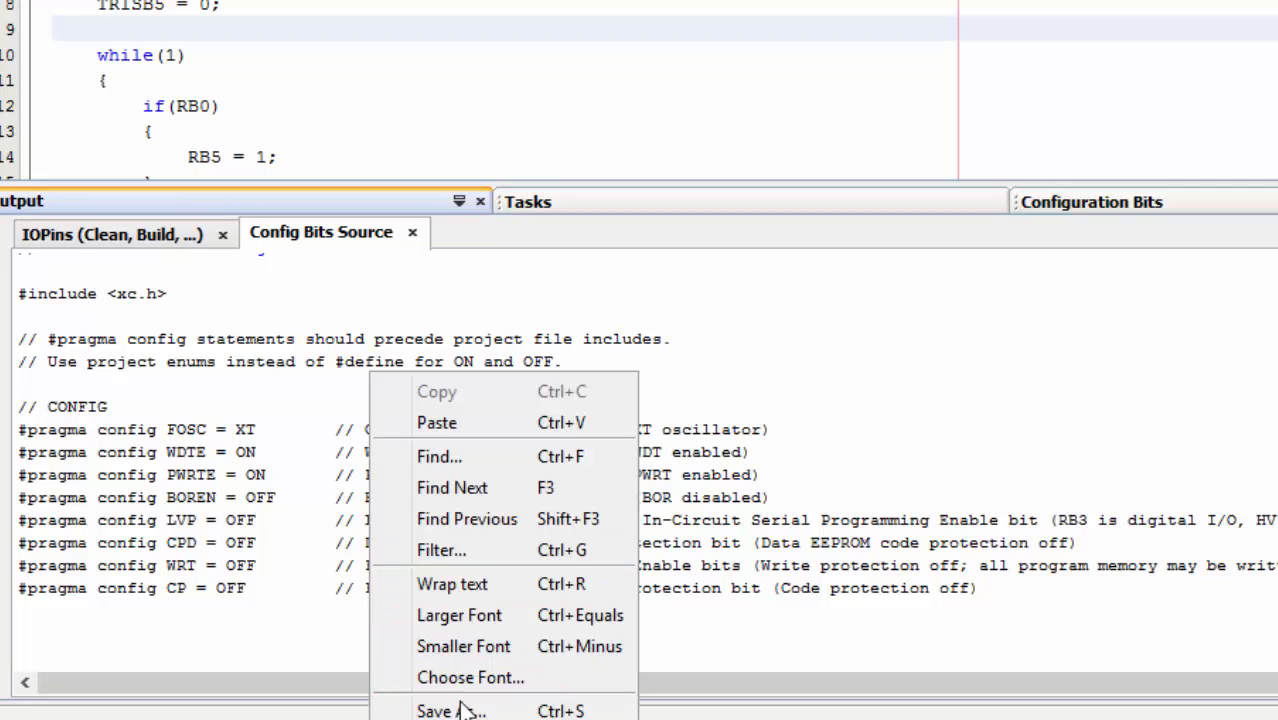
left_click(434, 710)
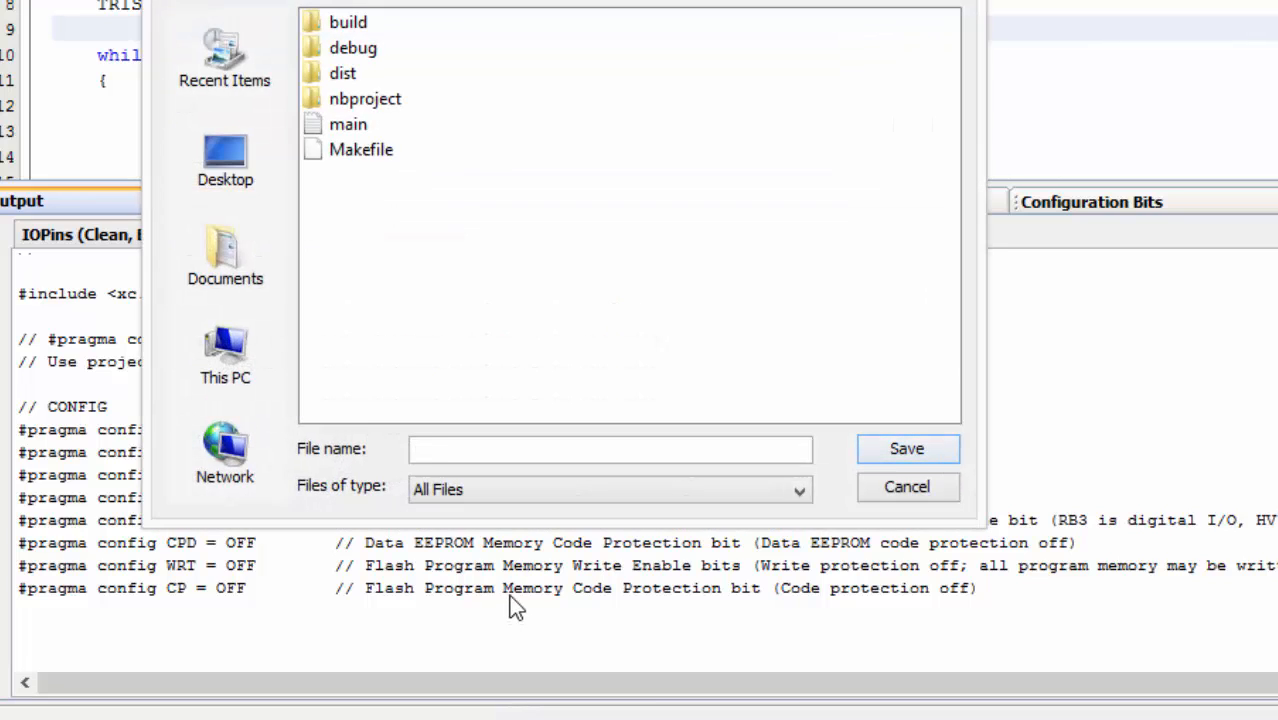
type("configurationbits.h")
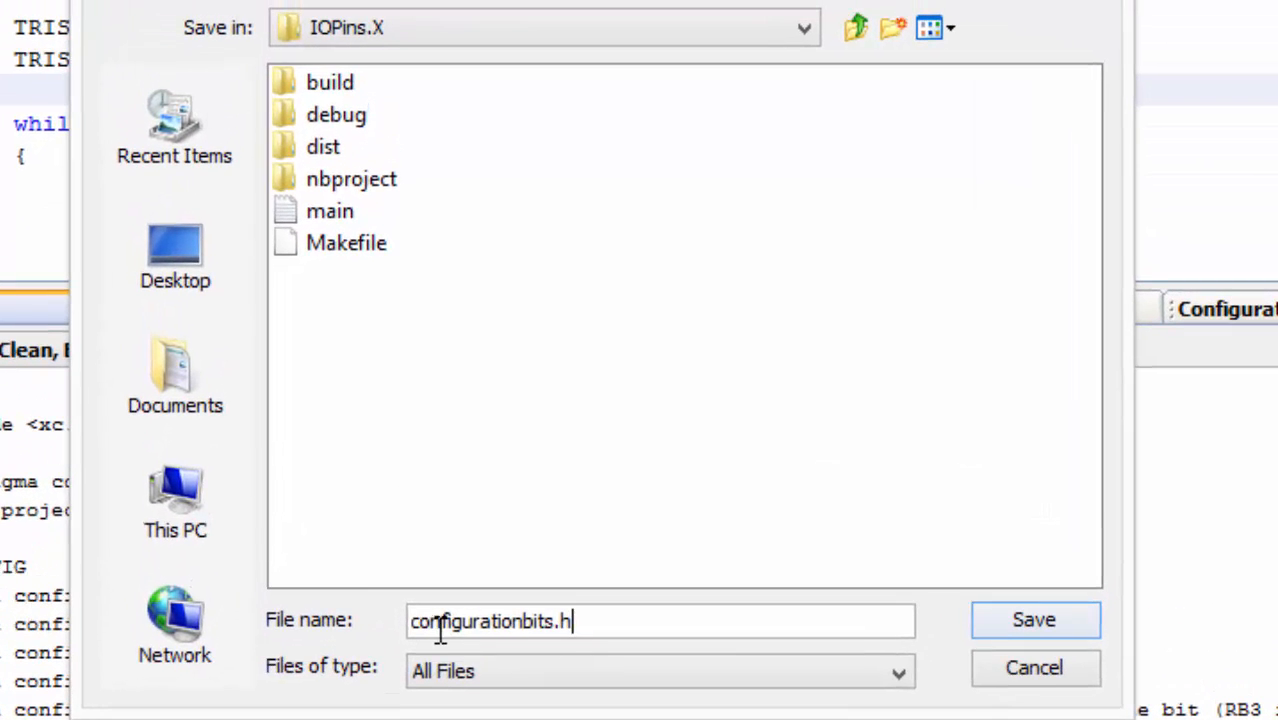
mouse_move(1036, 620)
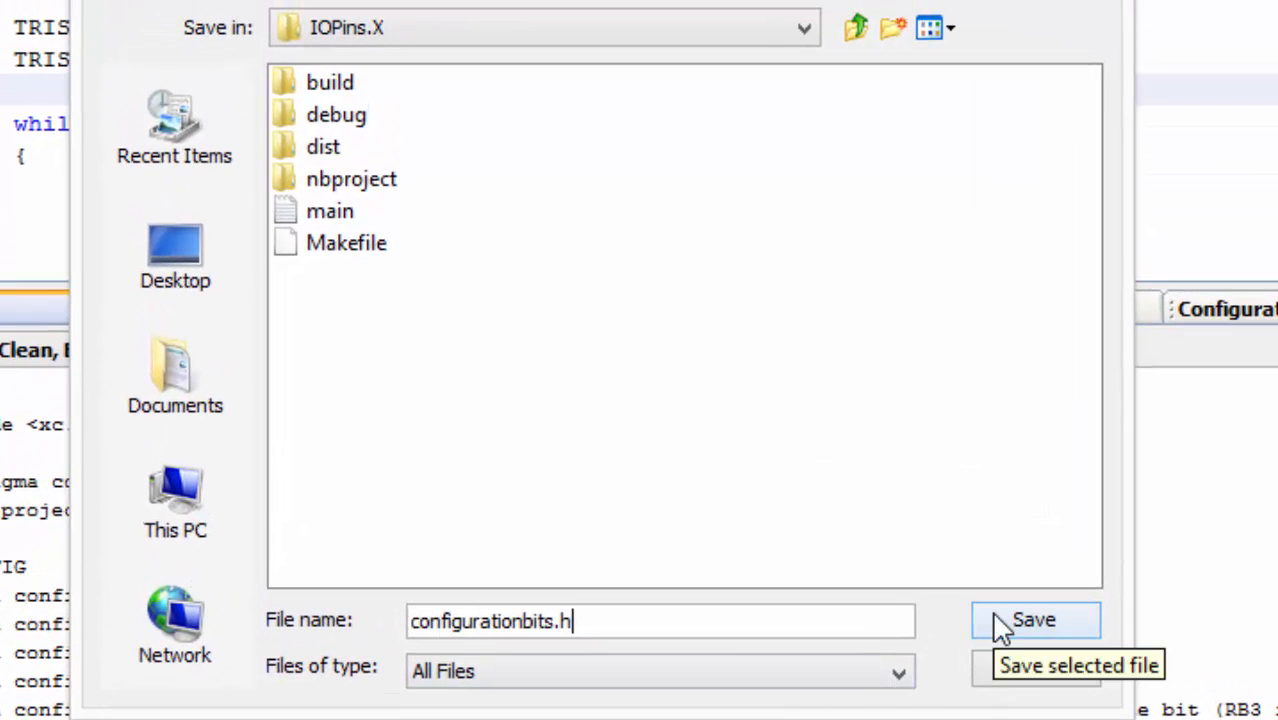
left_click(1034, 620)
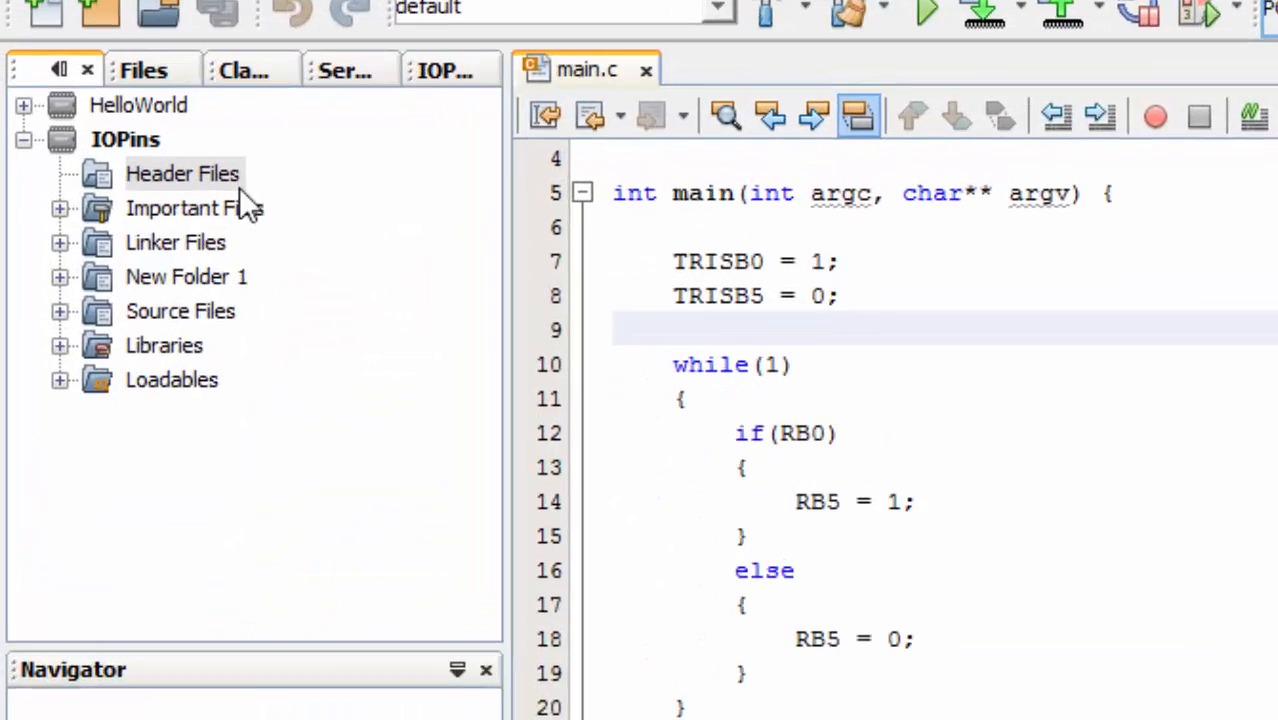
Add existing item configurationbits.h from IOPins.X to the project's Header Files.
left_click(182, 172)
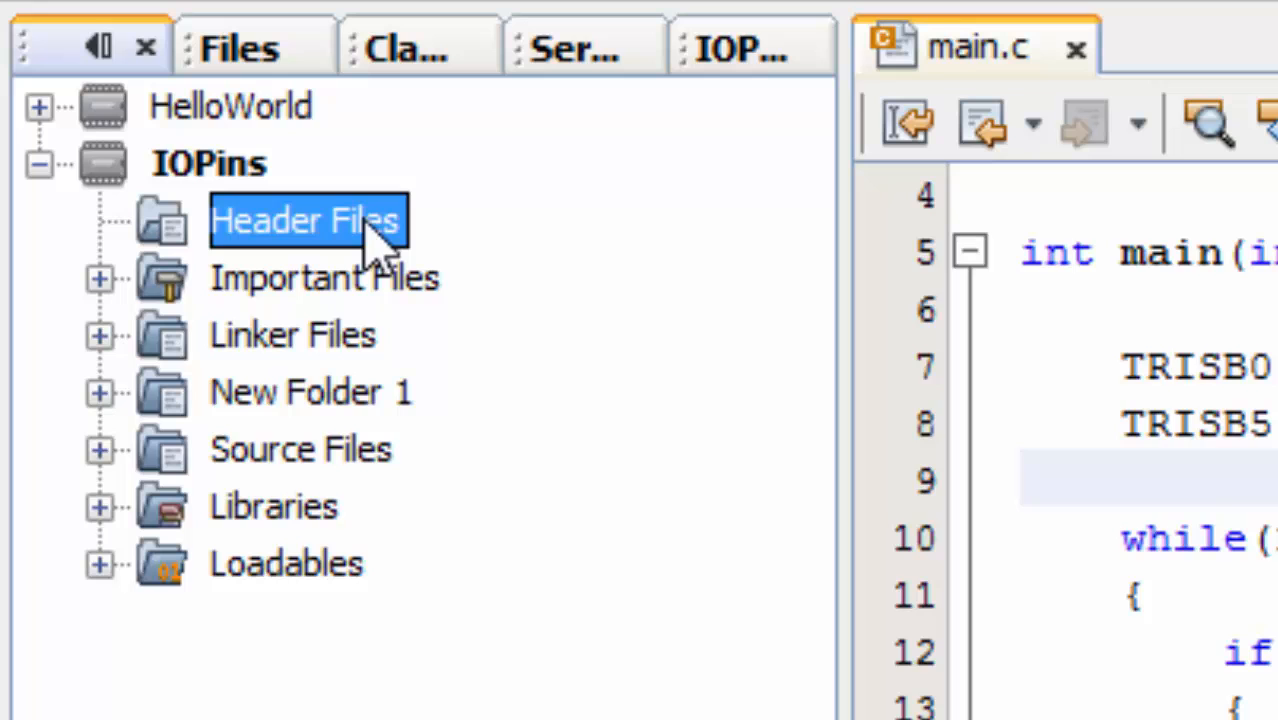
right_click(304, 220)
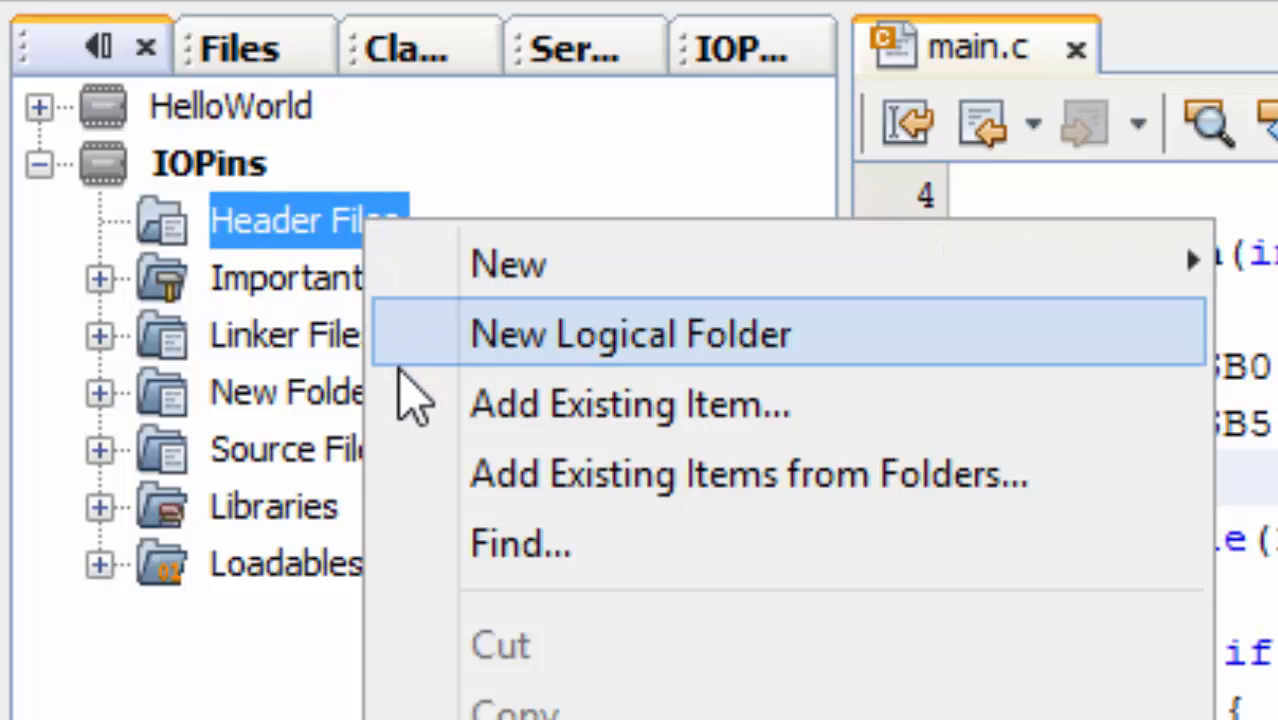
left_click(628, 404)
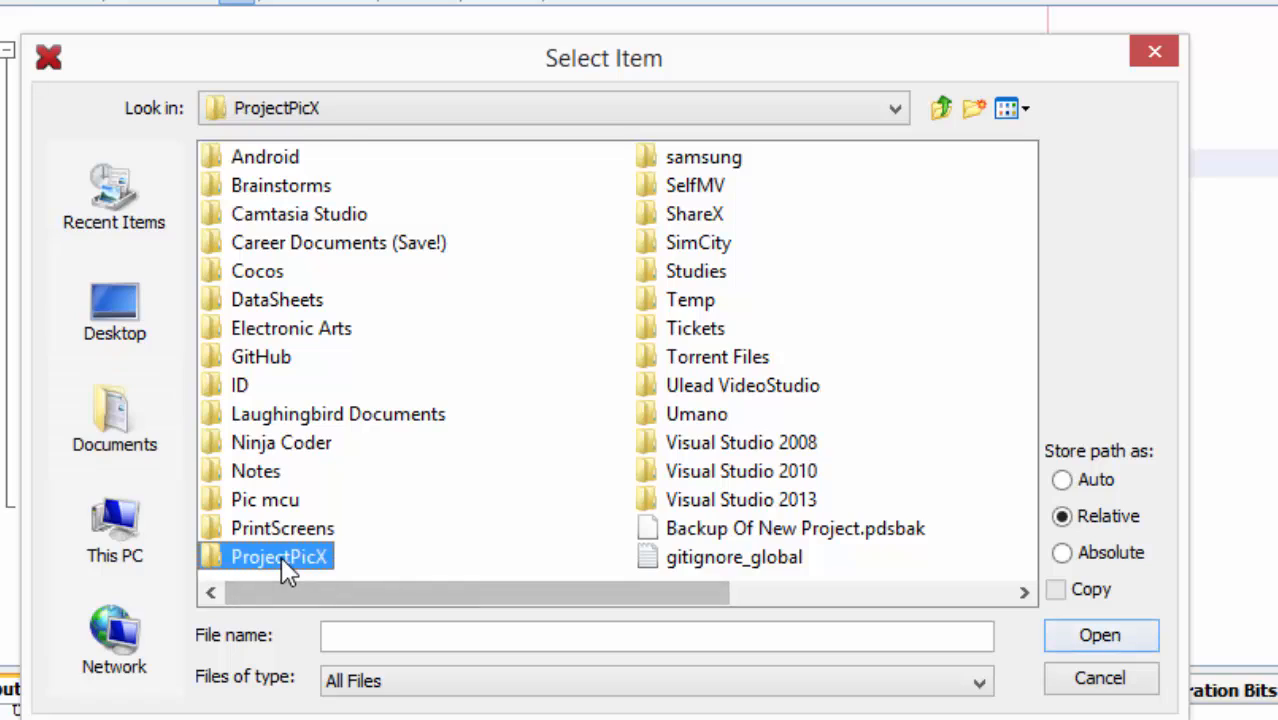
double_click(280, 556)
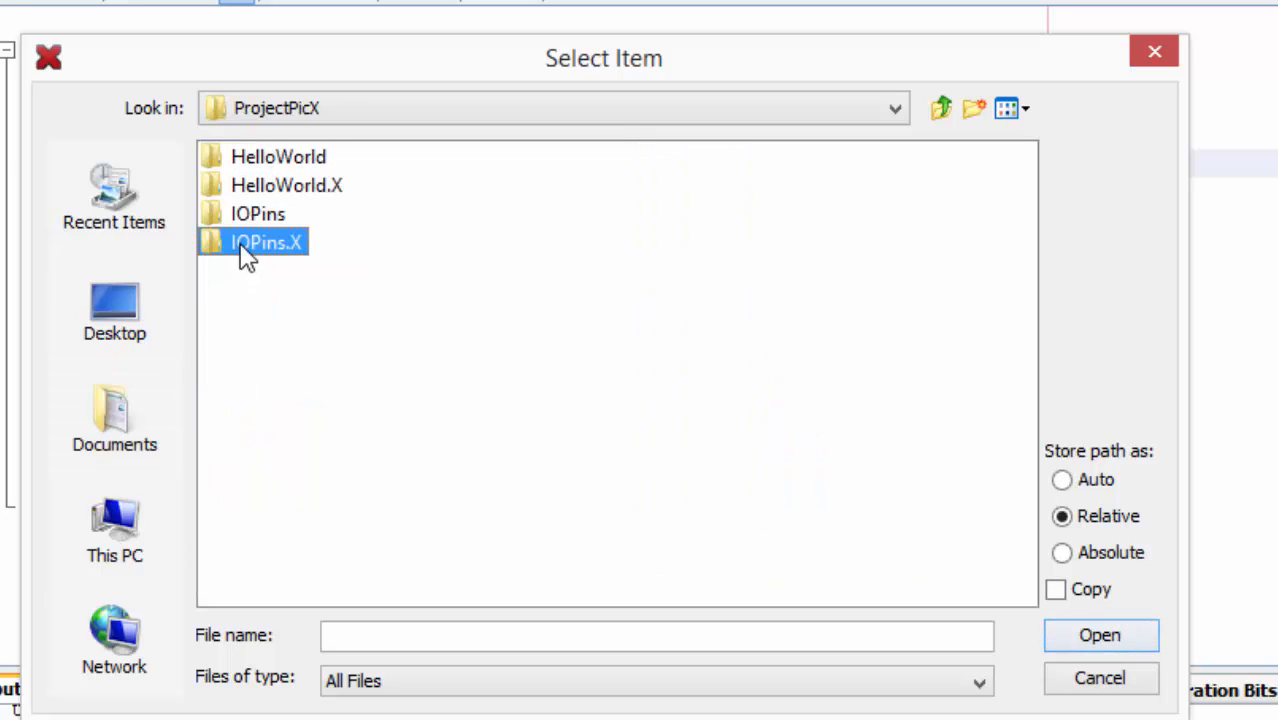
double_click(264, 242)
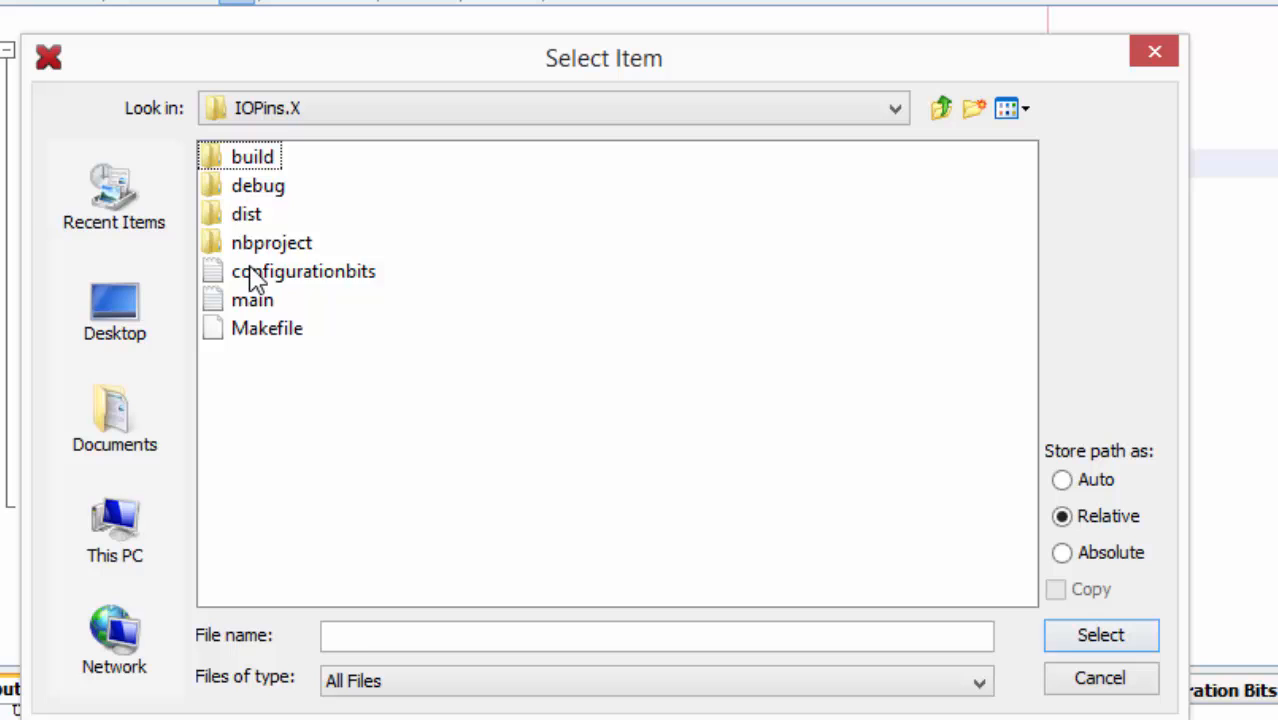
left_click(302, 272)
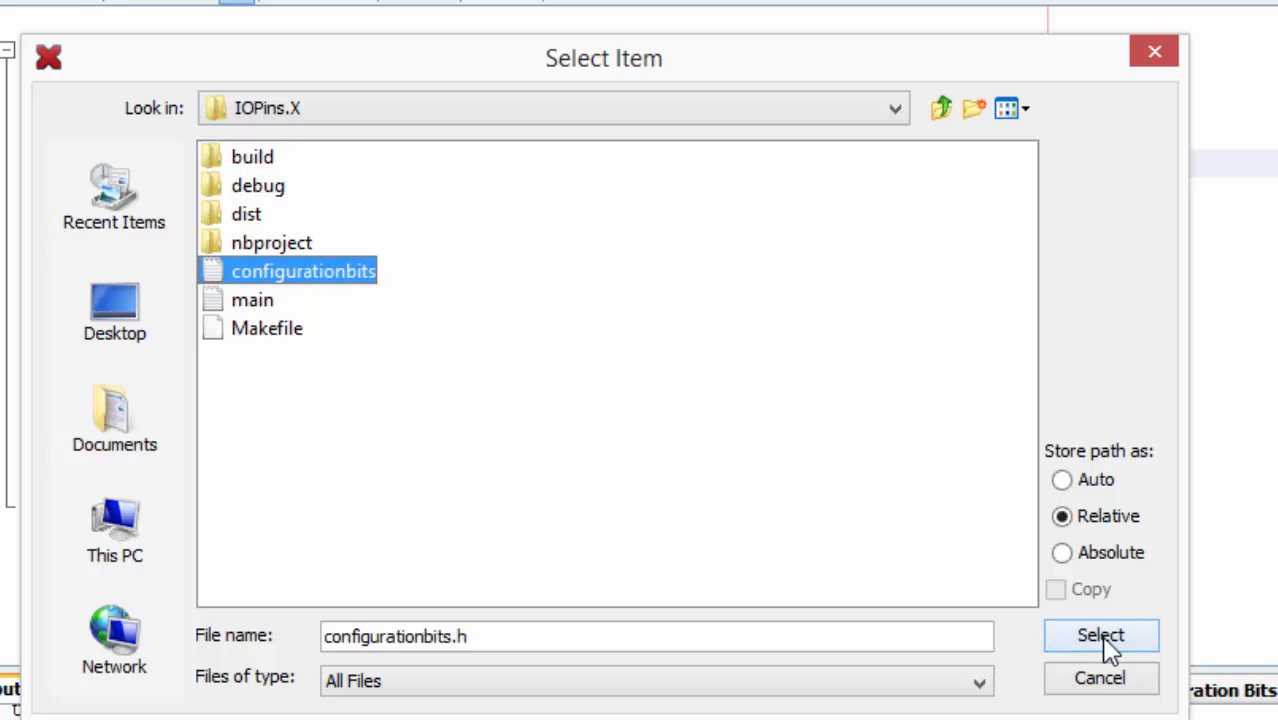
left_click(1100, 636)
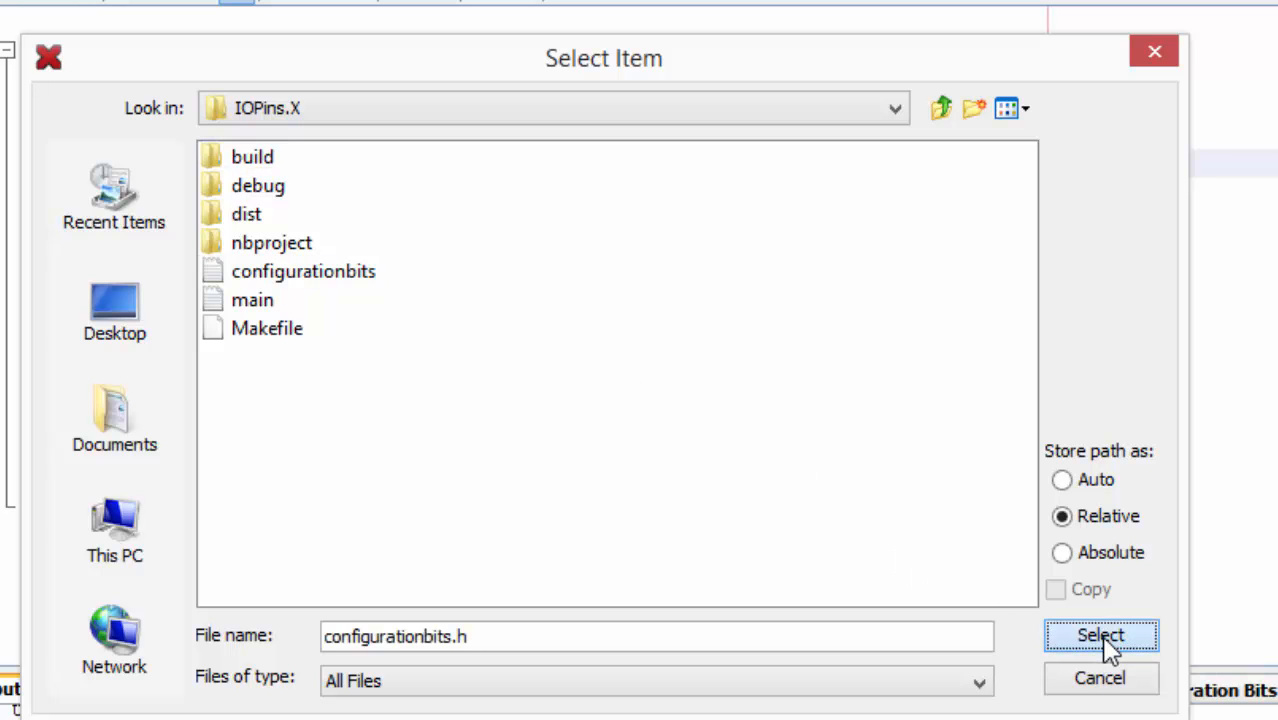
left_click(1100, 636)
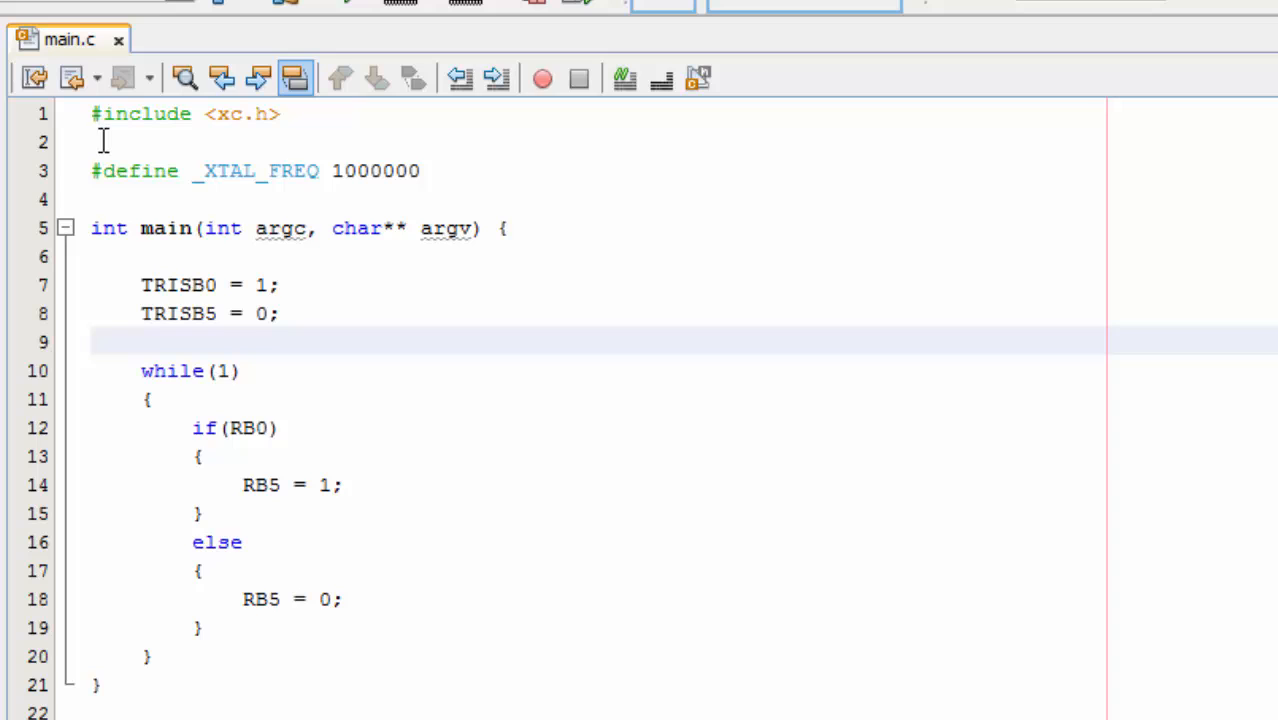
Insert #include "configurationbits.h" as the first line of main.c, above #include <xc.h>.
left_click(92, 112)
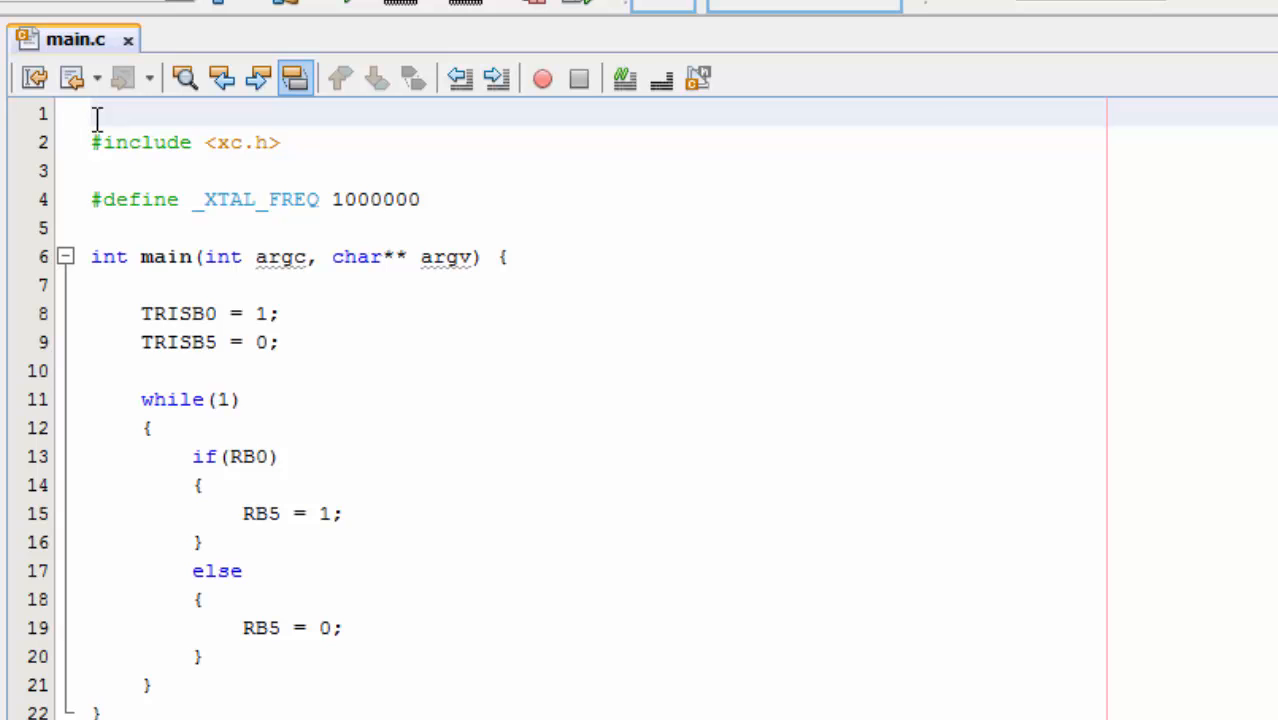
type("#include \"configurationbits.h")
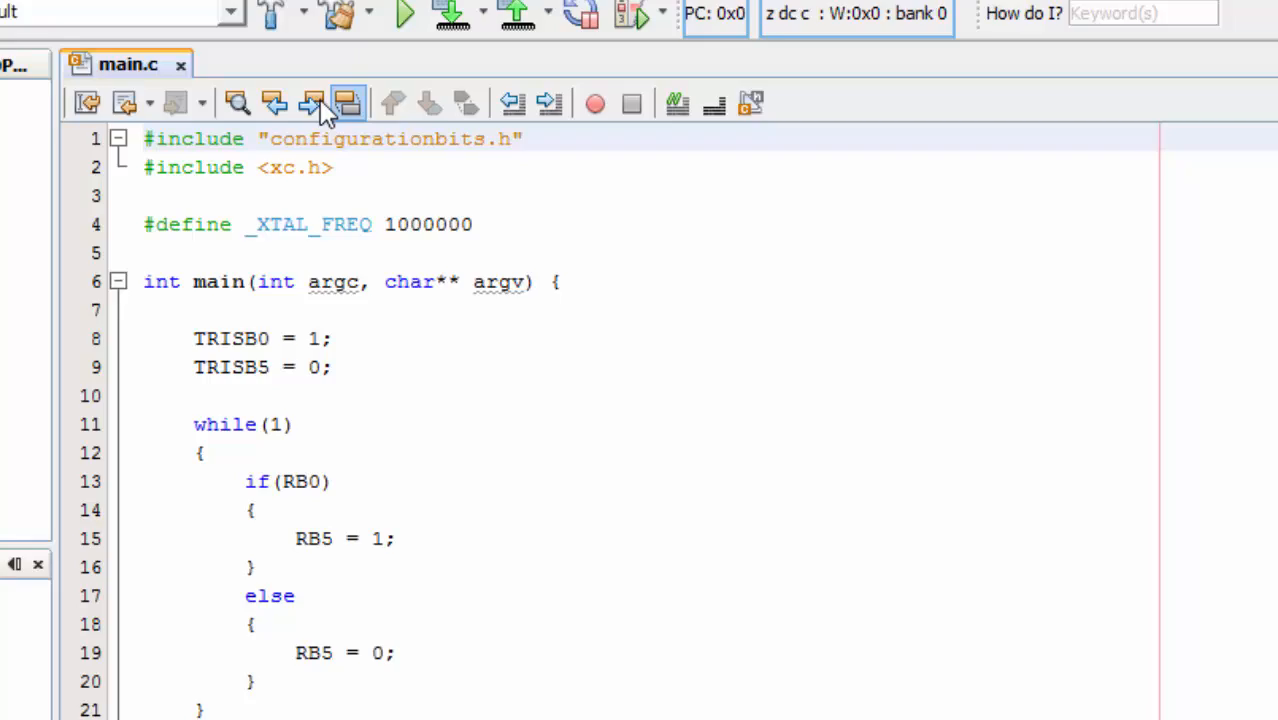
left_click(270, 52)
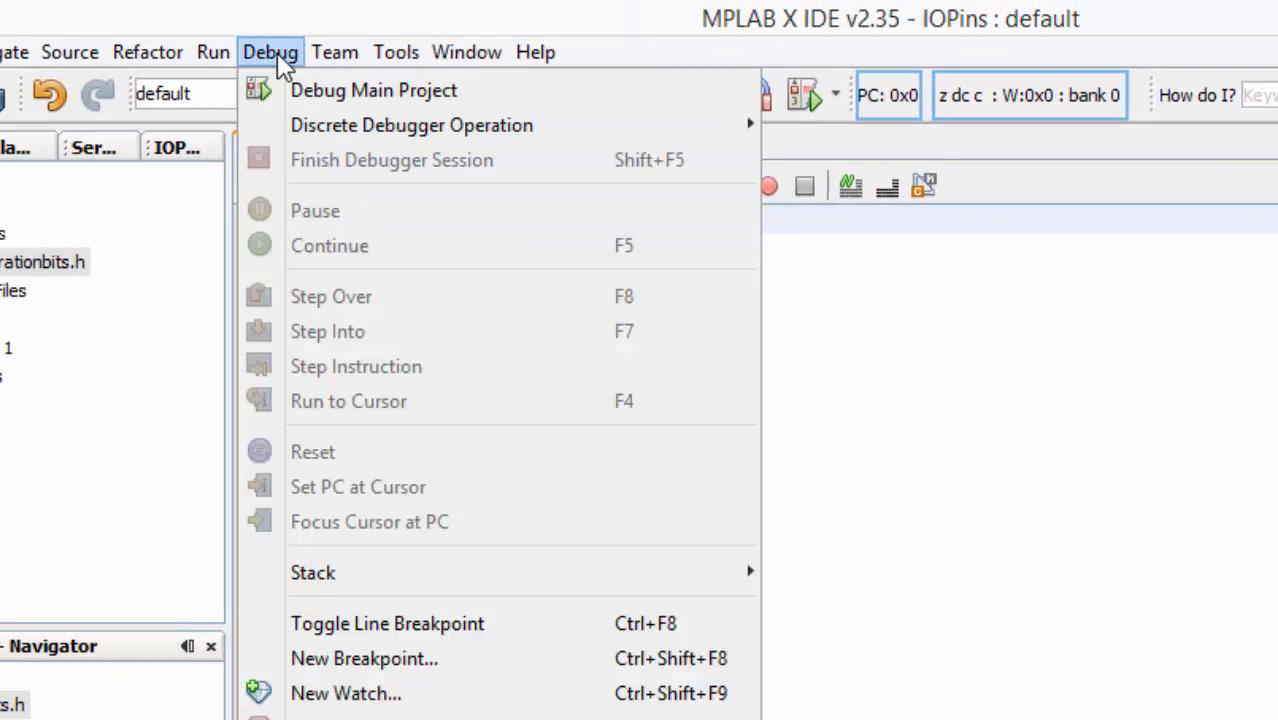
Build and load IOPins from the Debug menu, getting BUILD SUCCESSFUL in the Output window.
left_click(212, 52)
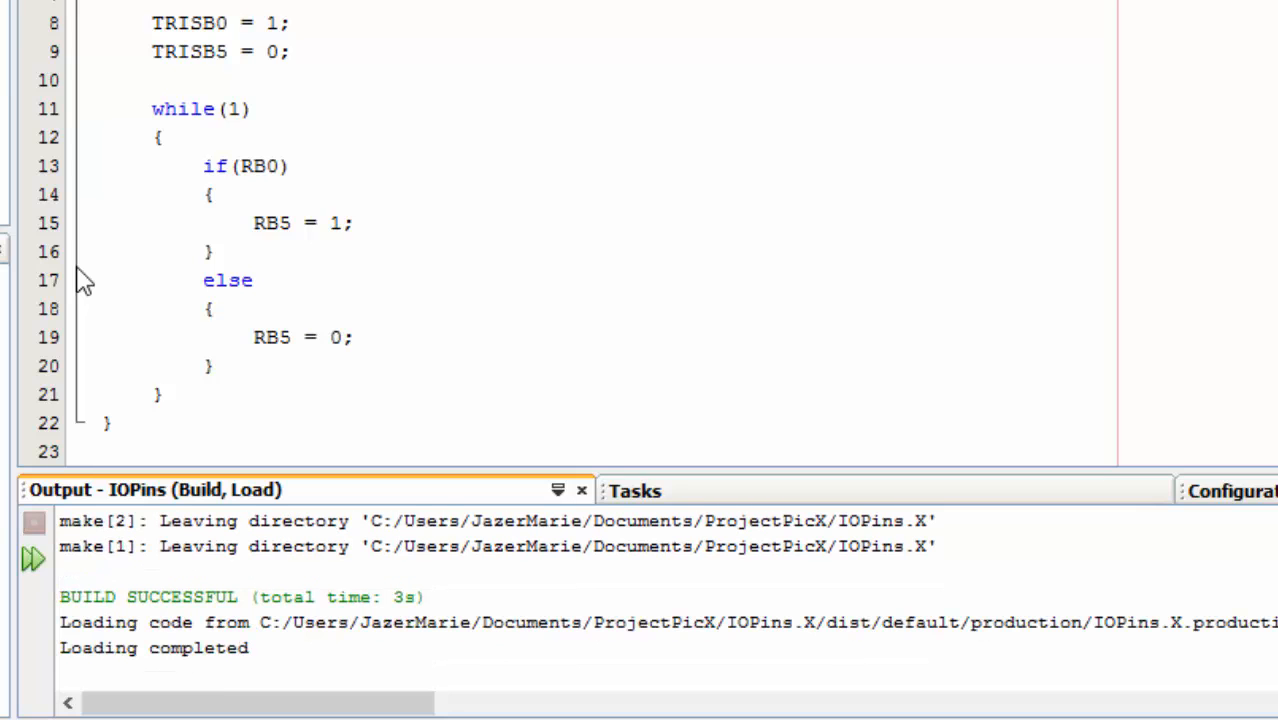
double_click(408, 596)
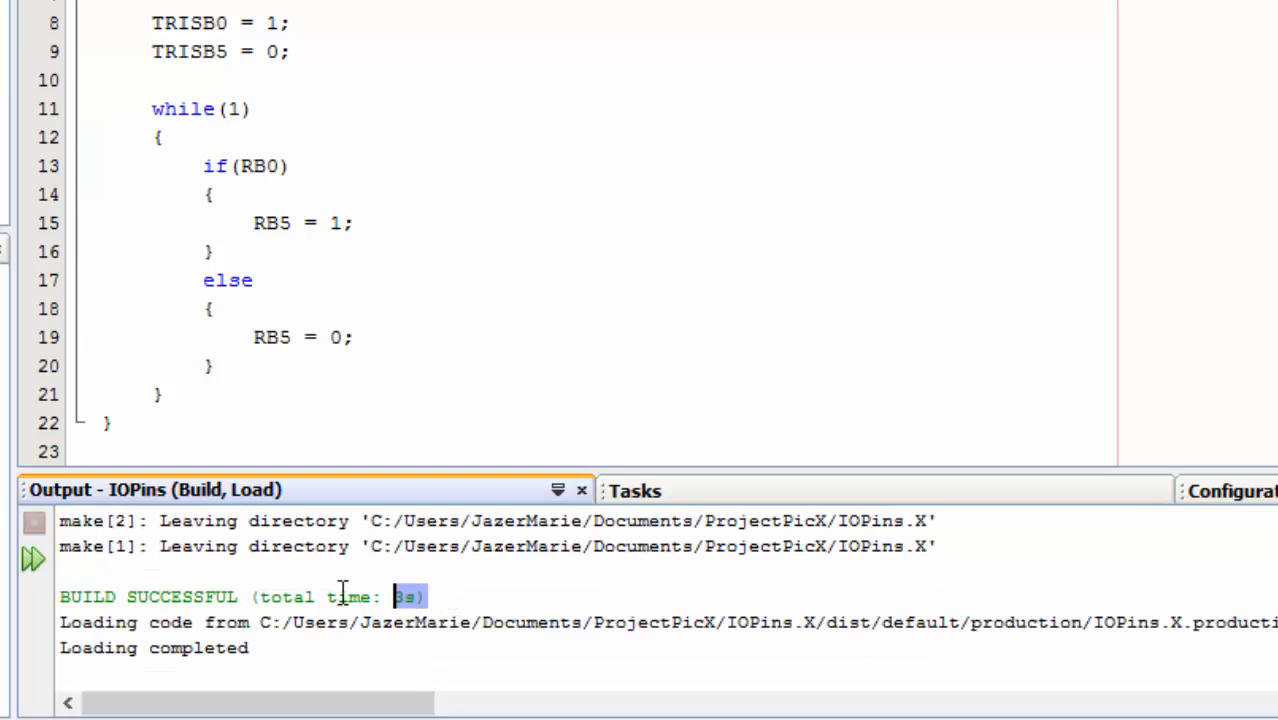